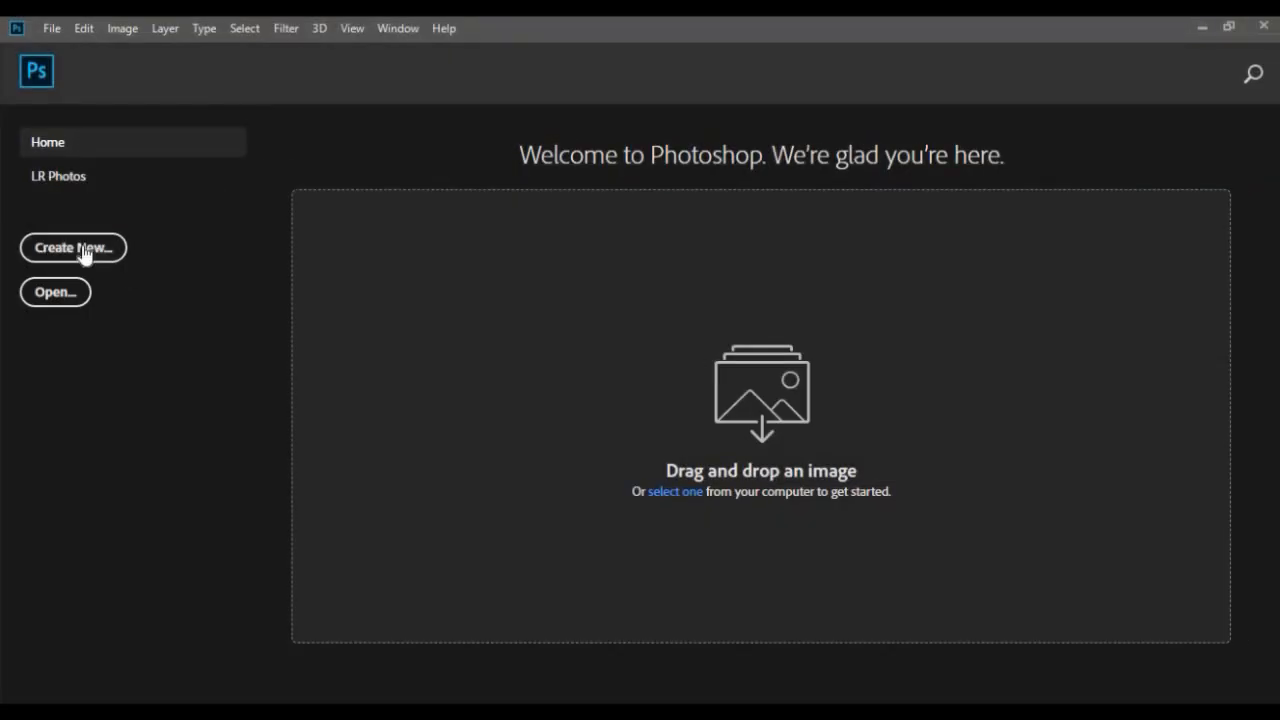
# Create a black canvas in Photoshop and stroke an ellipse path into a thin white outline.
pyautogui.click(72, 248)
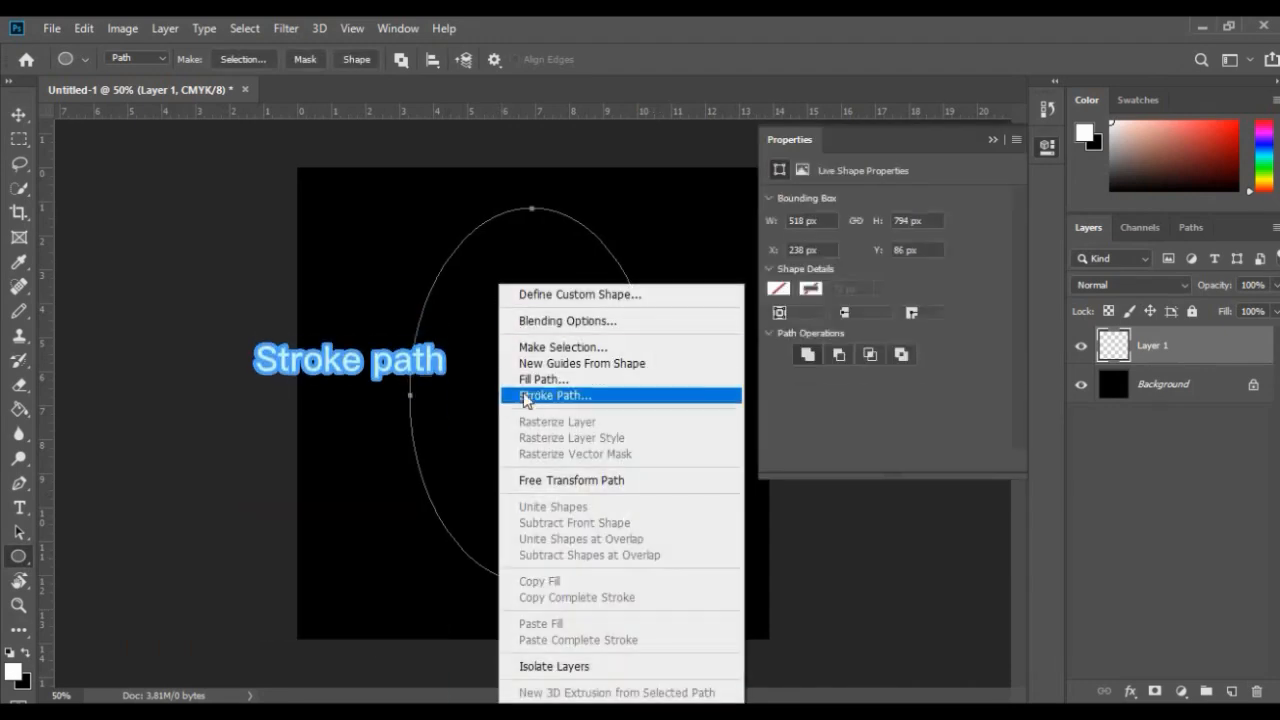
pyautogui.click(556, 396)
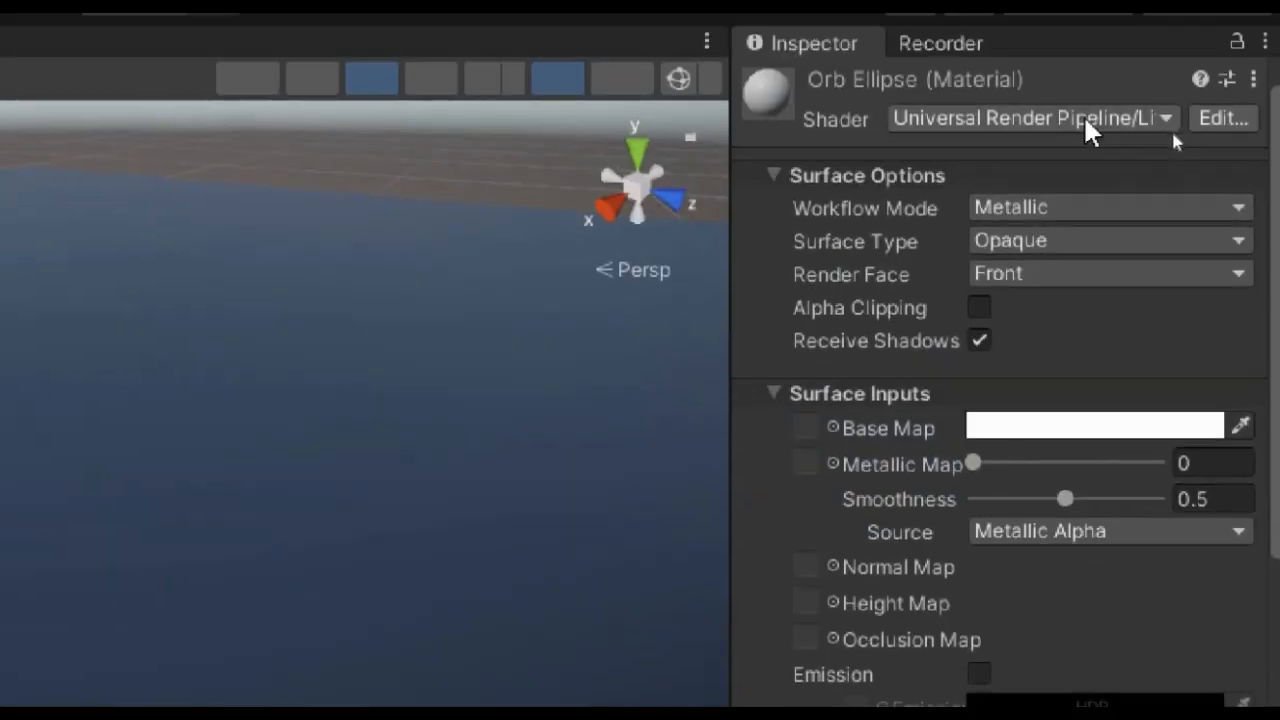
# Give the Orb Ellipse material the Particles/Standard Unlit shader with Fade rendering mode.
pyautogui.click(1030, 118)
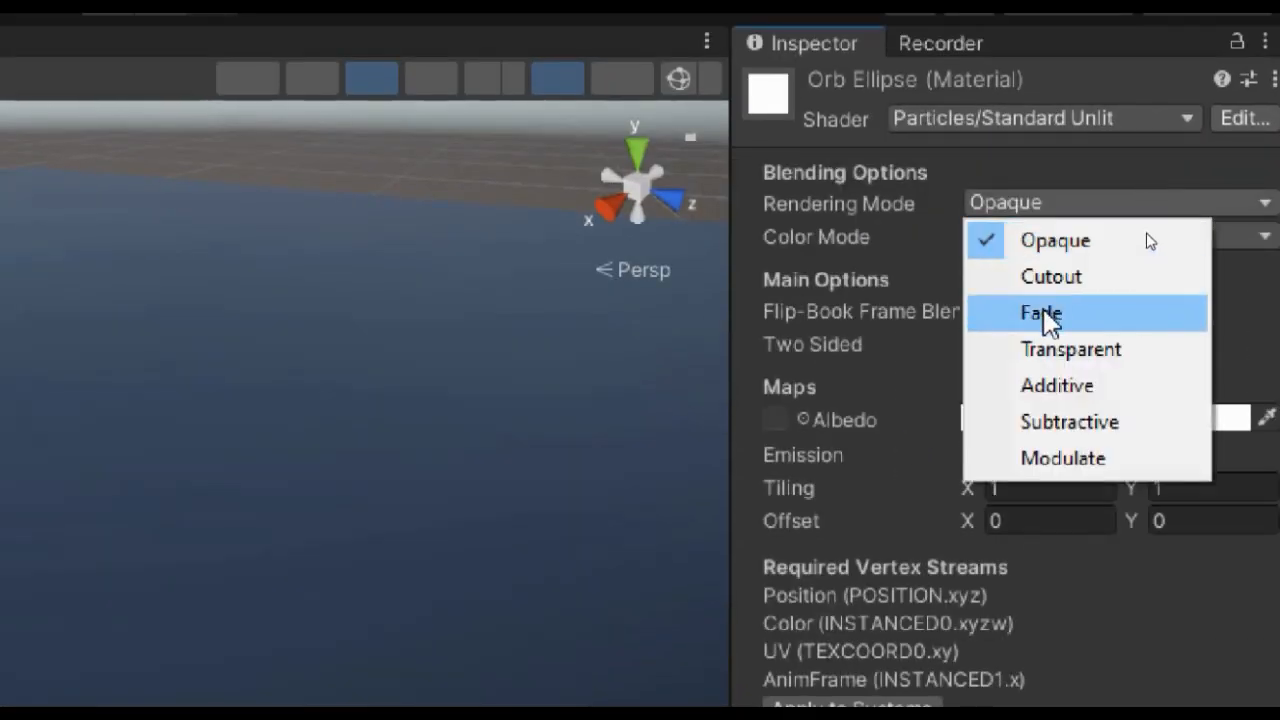
pyautogui.click(1040, 312)
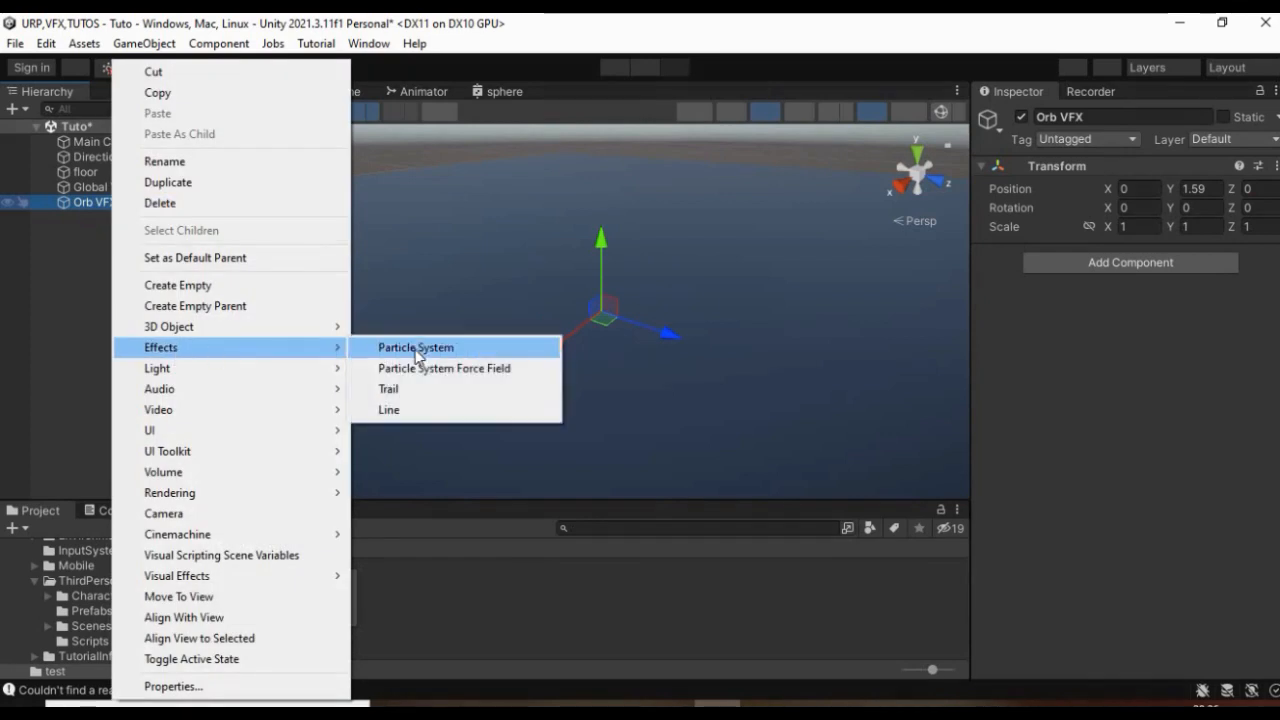
# Add an ellipse particle system under Orb VFX (value 0.25) with colour and size changing over lifetime.
pyautogui.click(416, 348)
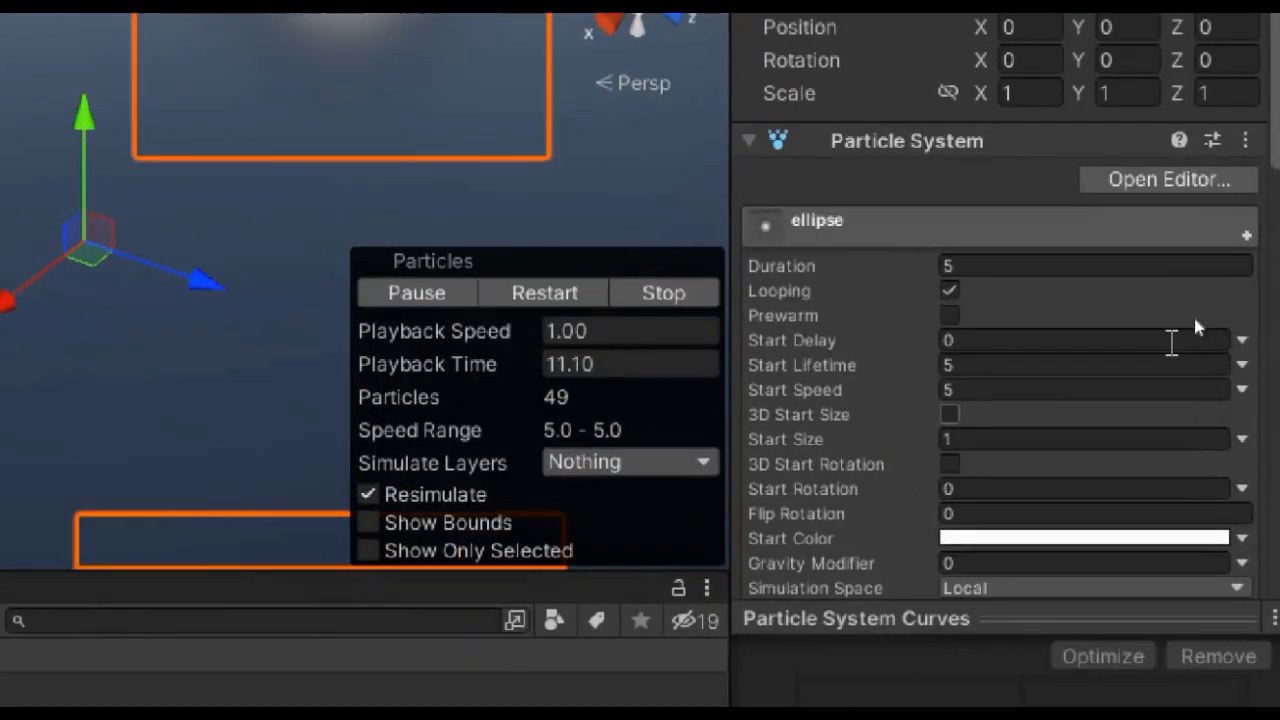
pyautogui.write('0.25')
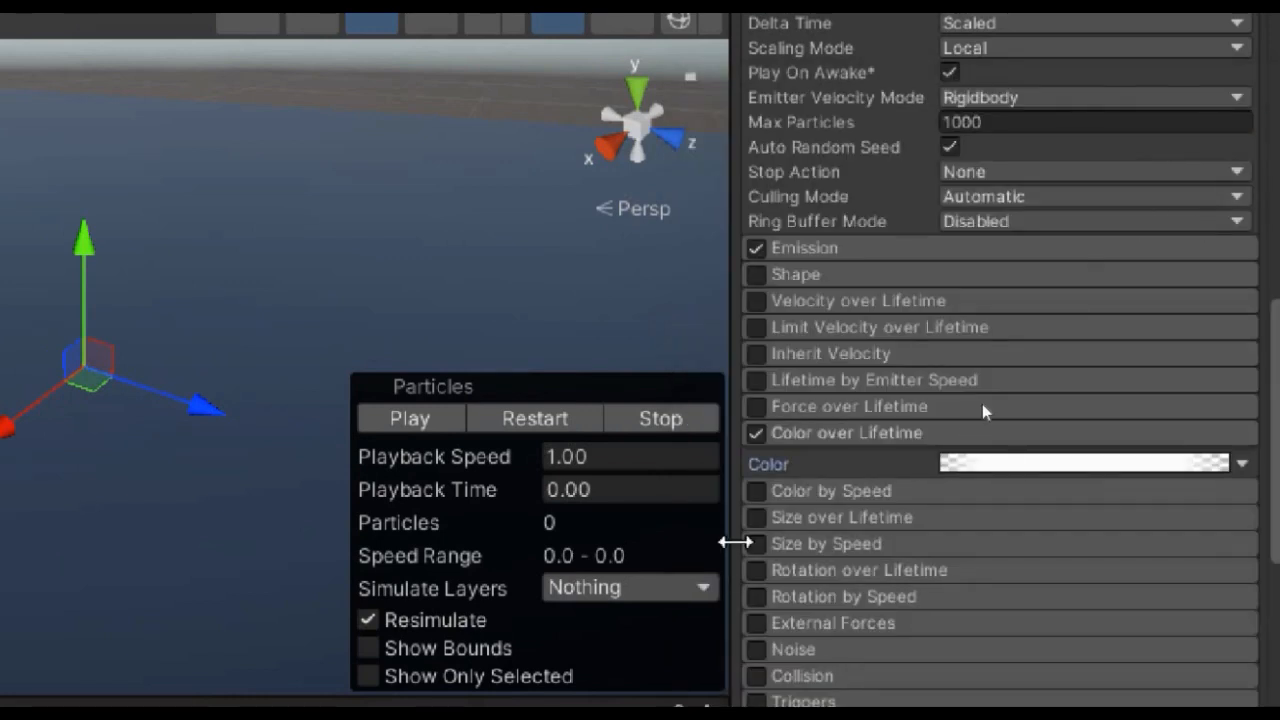
pyautogui.click(756, 516)
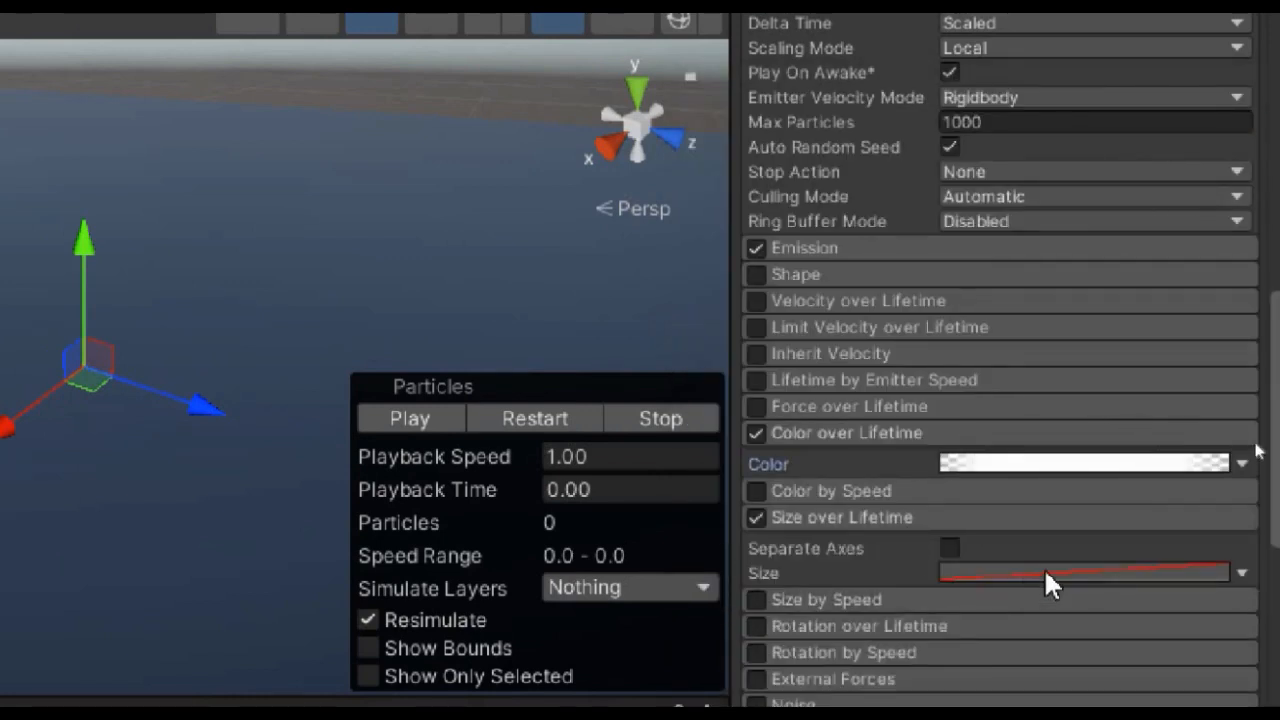
pyautogui.click(1080, 572)
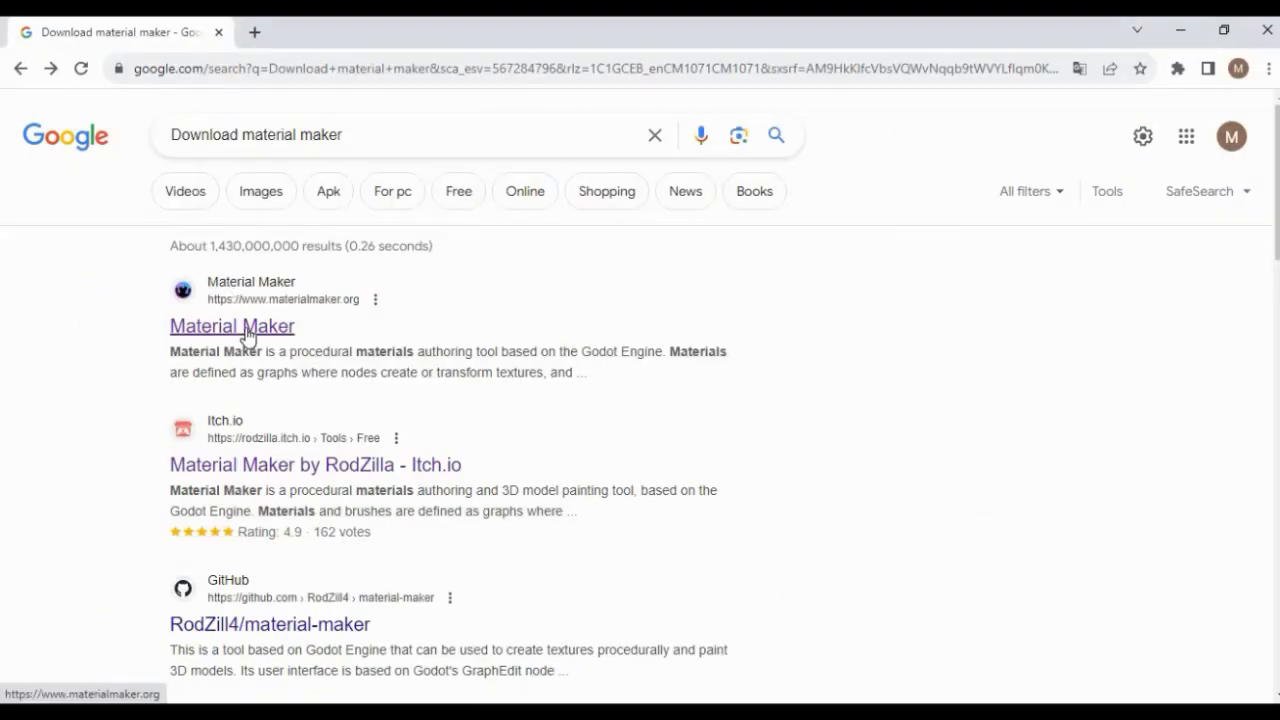
pyautogui.click(316, 464)
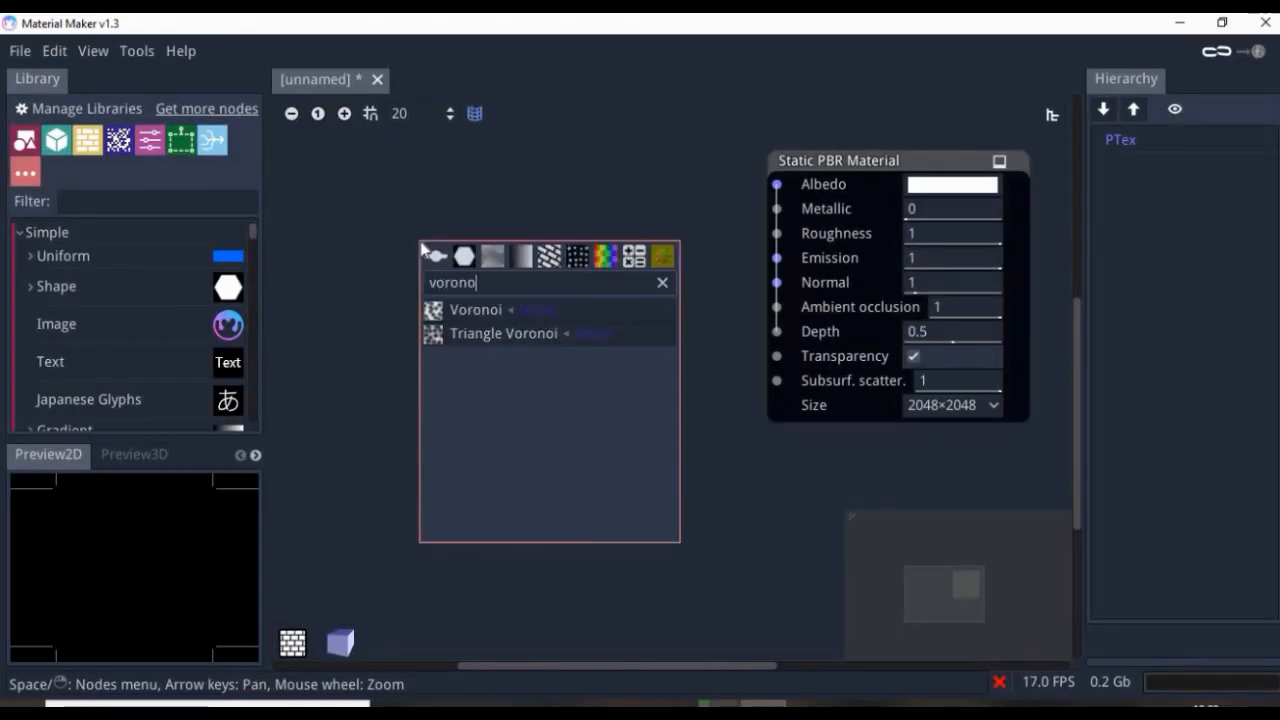
# Feed a Voronoi node with Scale Y 16 and Intensity 1.5 into the material's albedo.
pyautogui.click(476, 308)
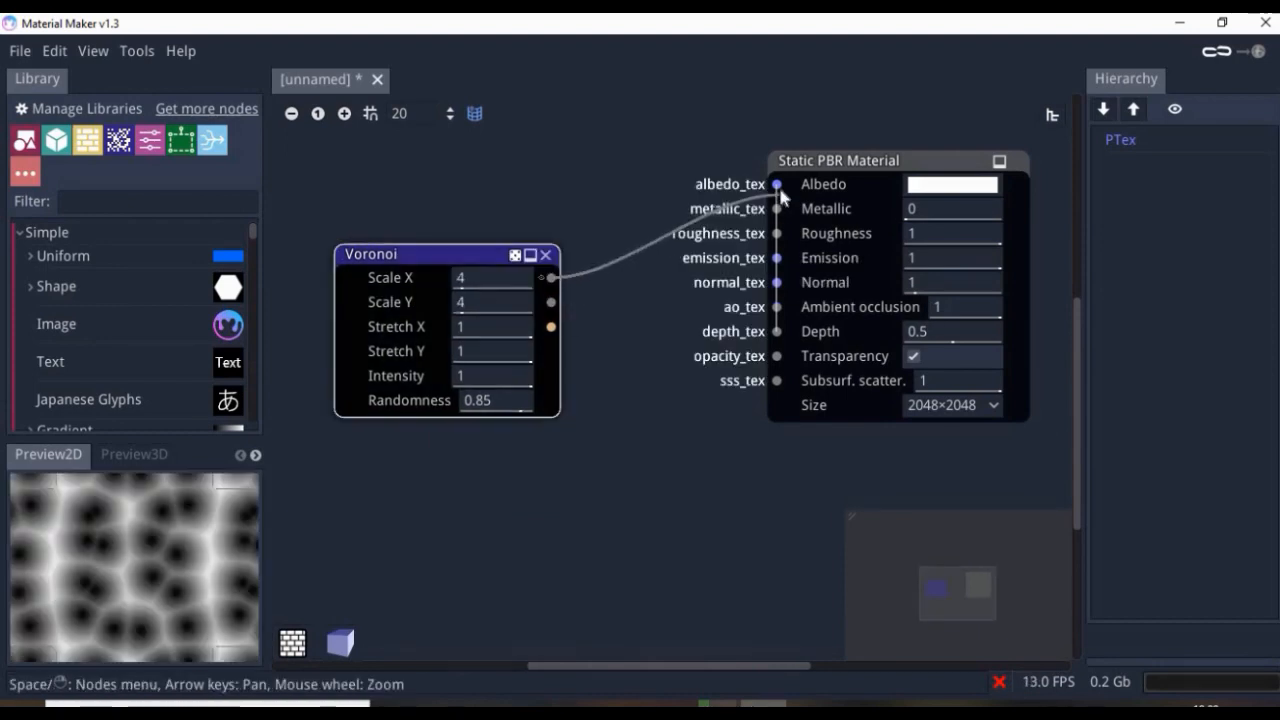
pyautogui.write('16')
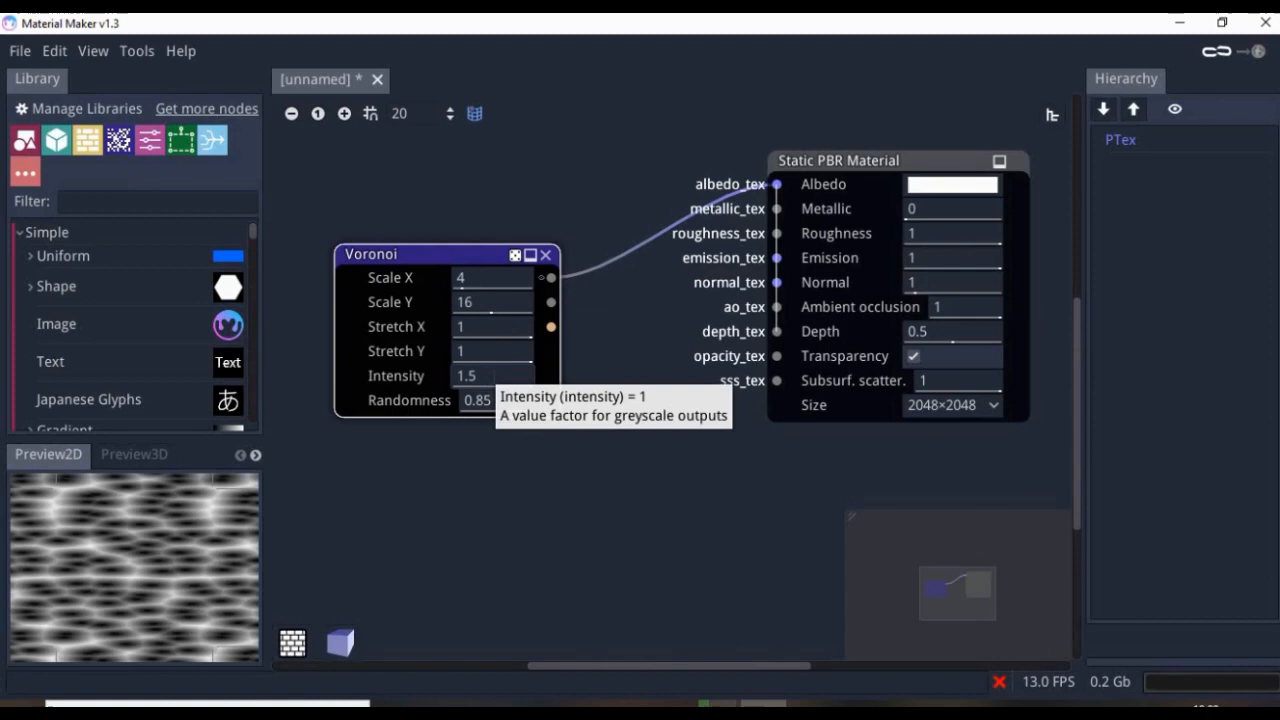
pyautogui.click(20, 50)
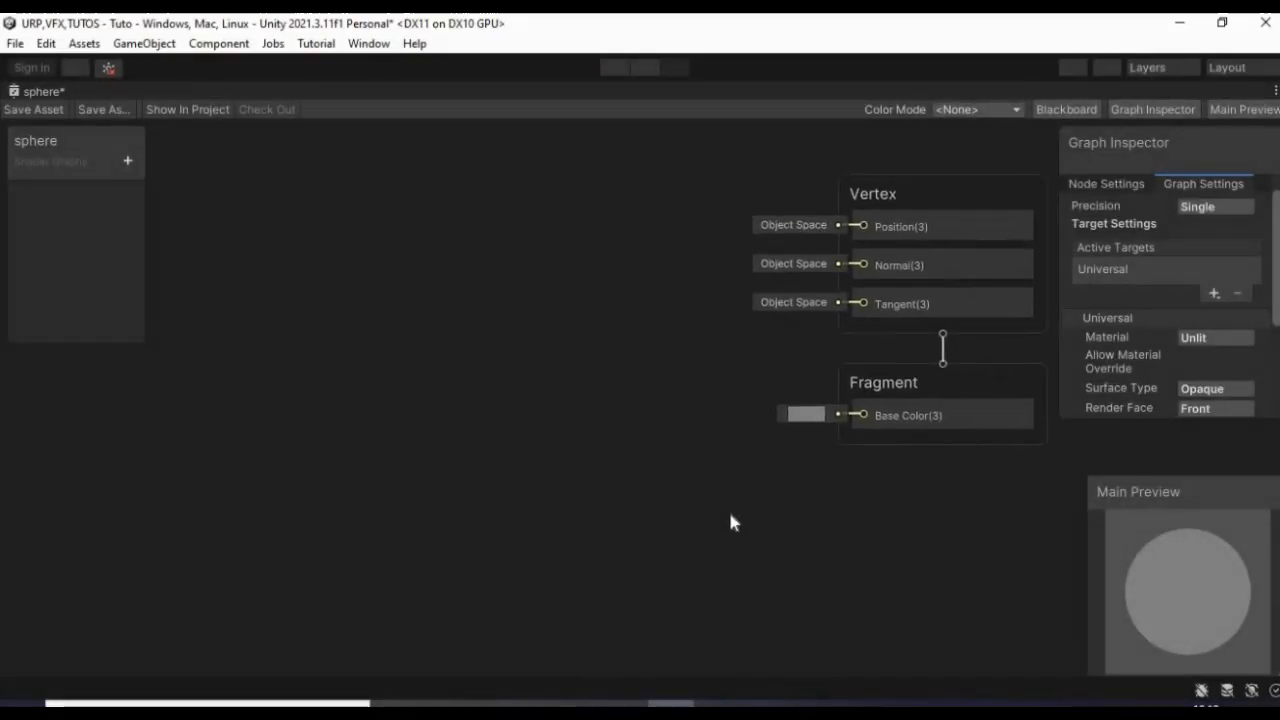
# Set the sphere shader graph to render both faces with alpha clipping enabled.
pyautogui.click(1214, 332)
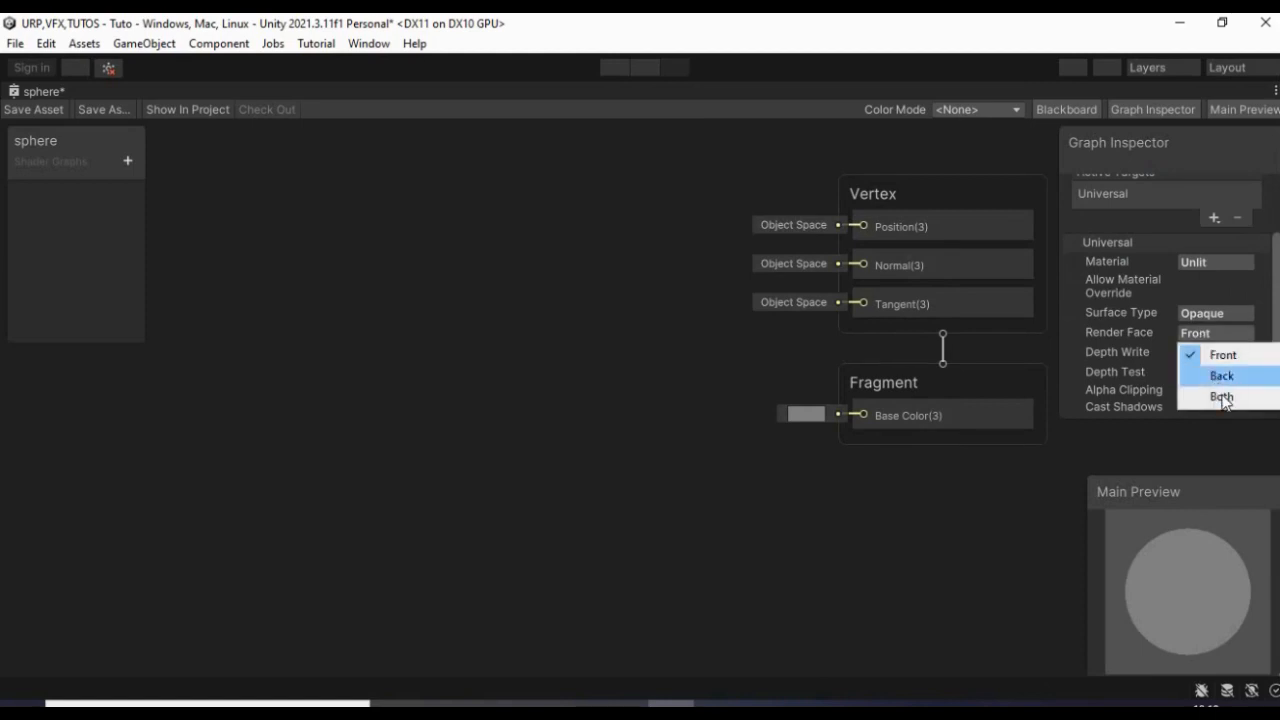
pyautogui.click(1222, 396)
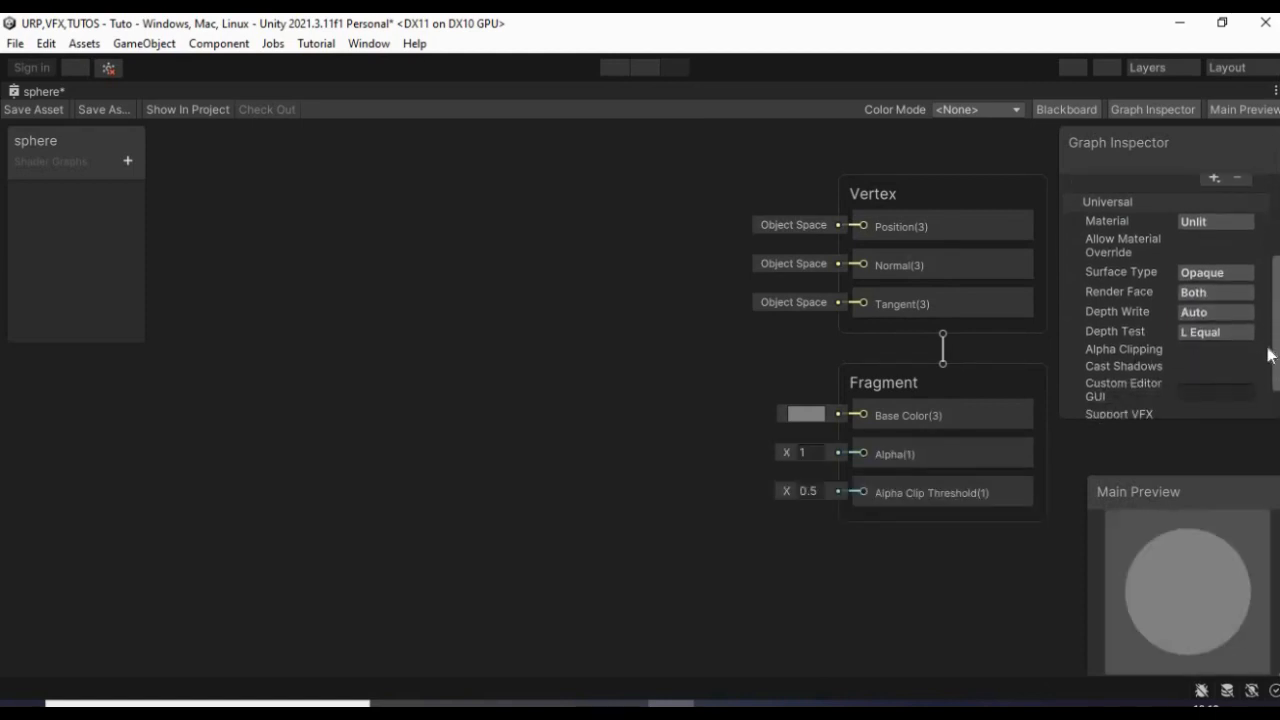
pyautogui.click(128, 160)
pyautogui.write('Back color')
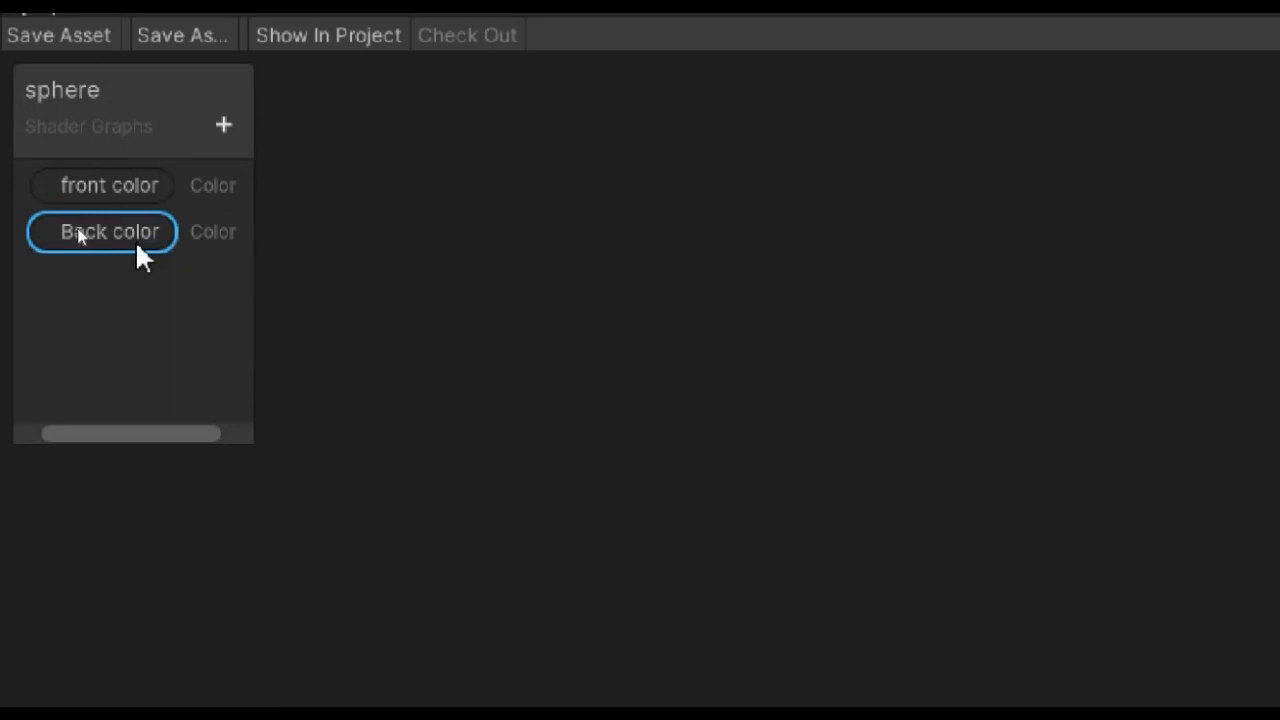
# Add front colour, Back colour and Texture2D properties feeding Sample Texture 2D and Power nodes.
pyautogui.click(1166, 374)
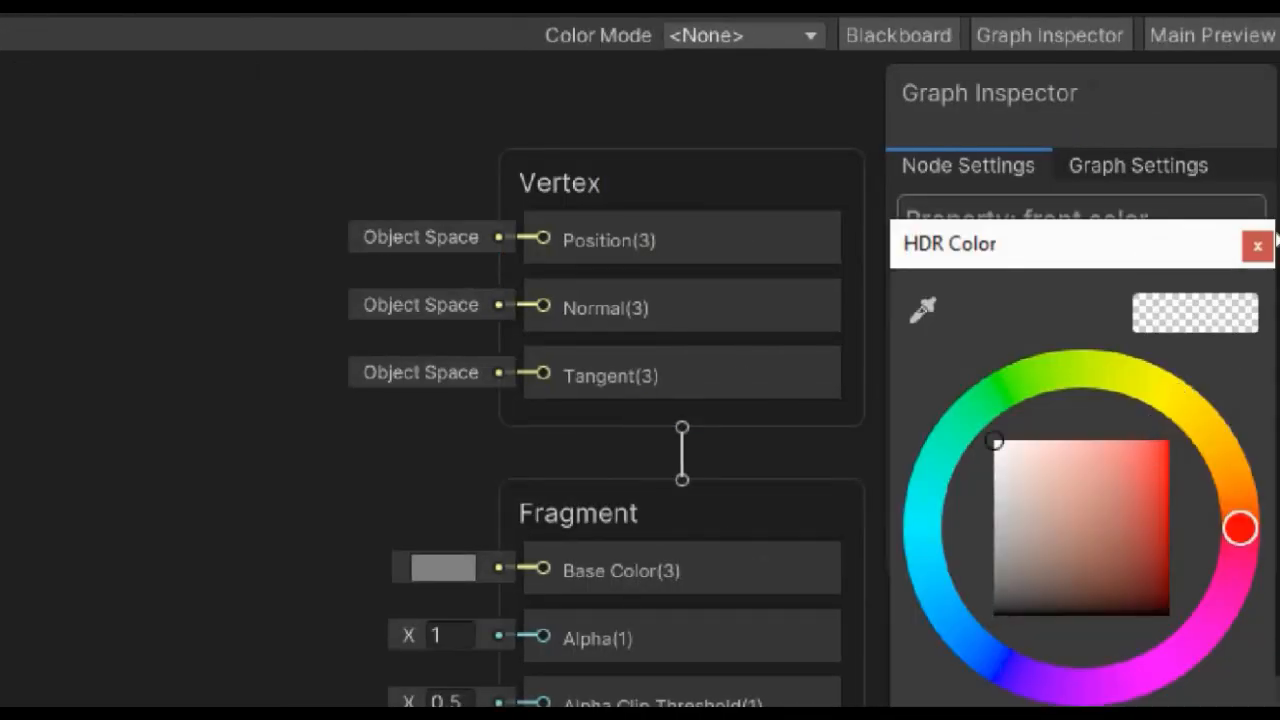
pyautogui.click(1256, 244)
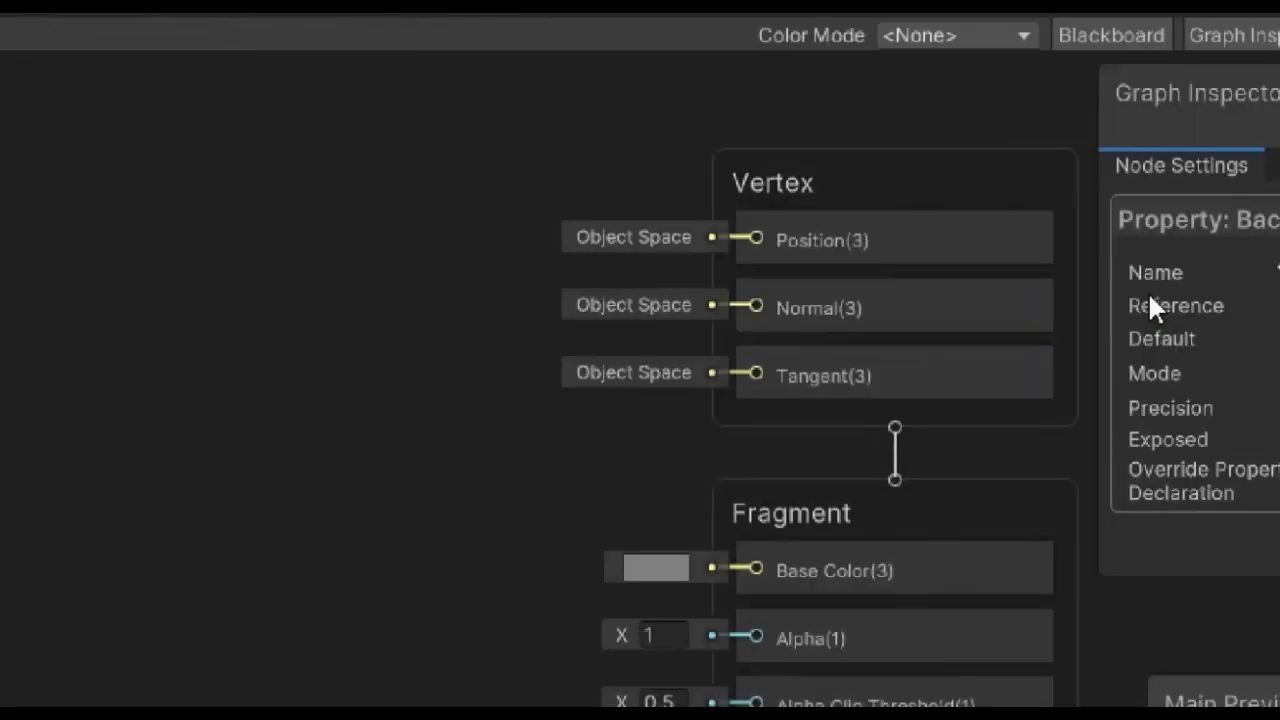
pyautogui.click(656, 568)
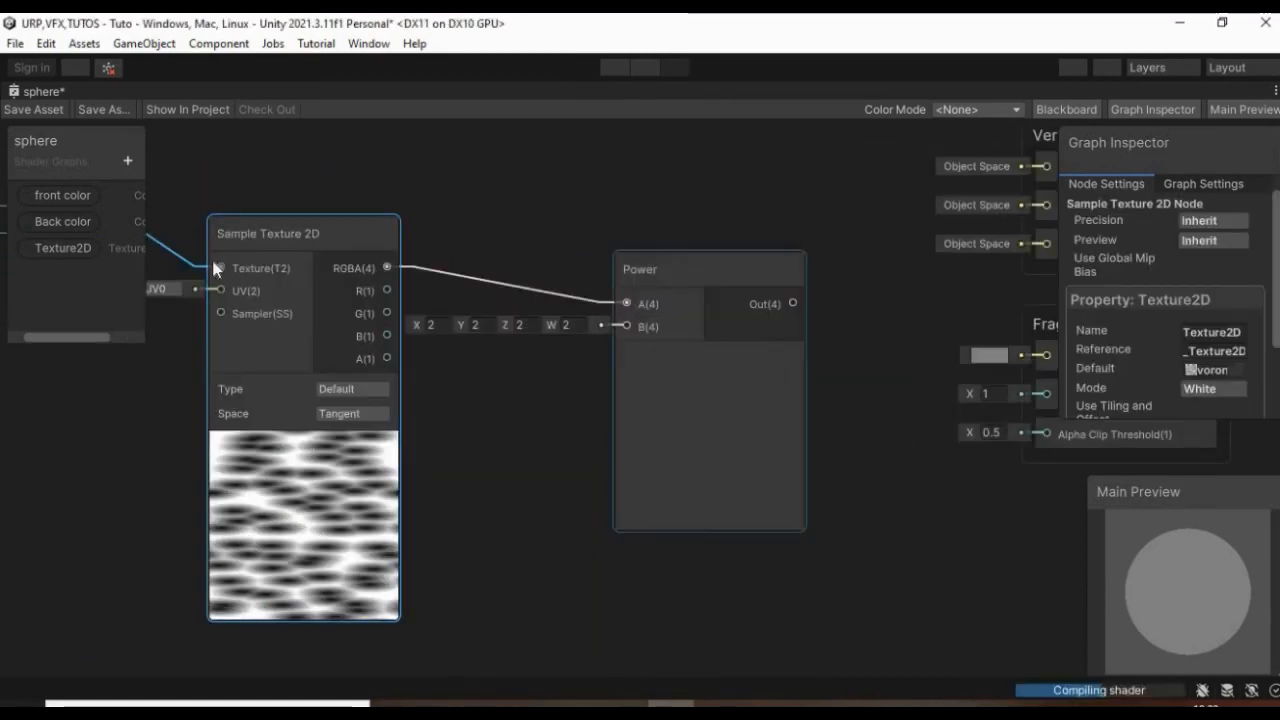
# Multiply the colours by the powered texture ('texture pow', value 1) with Multiply nodes.
pyautogui.write('texture power')
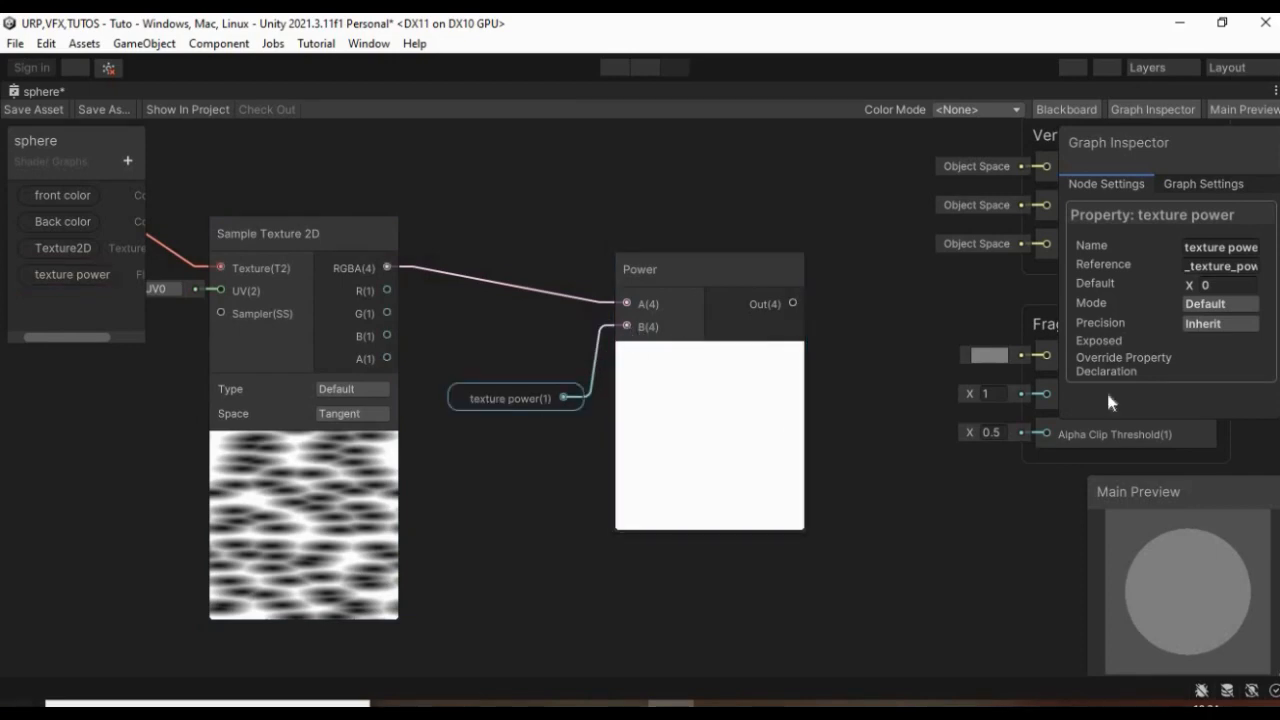
pyautogui.write('1')
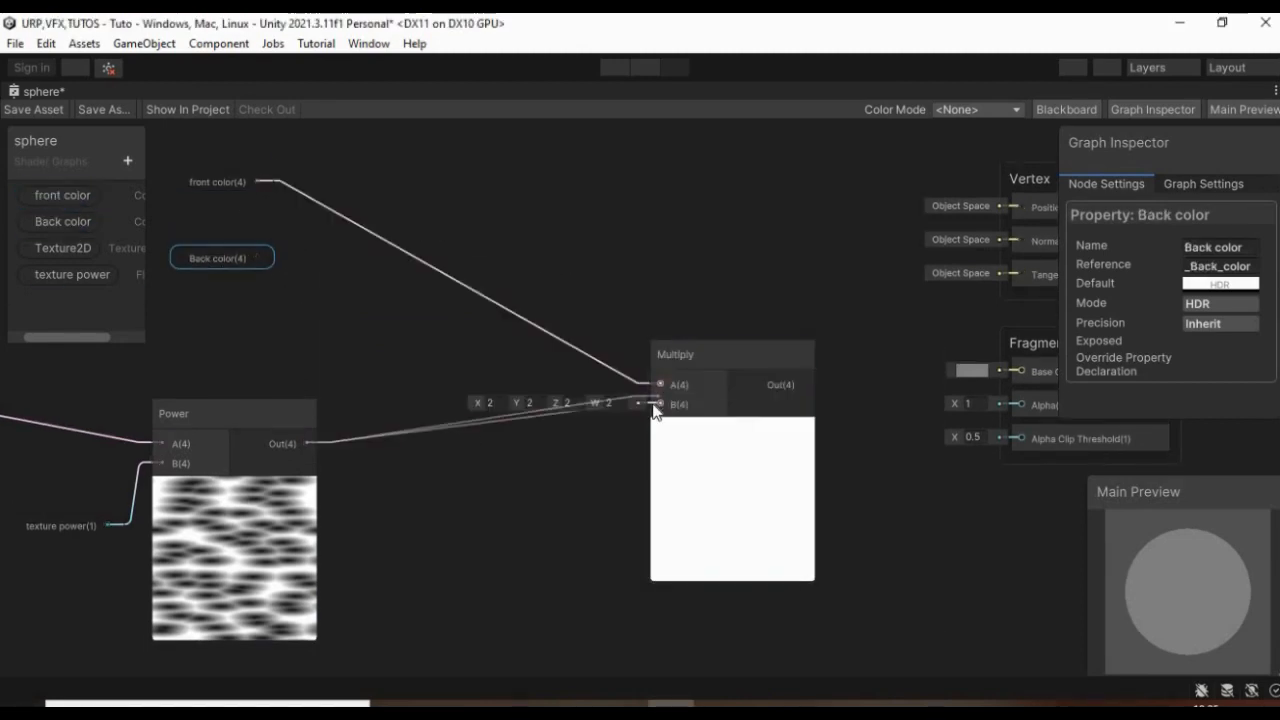
pyautogui.write('mutl')
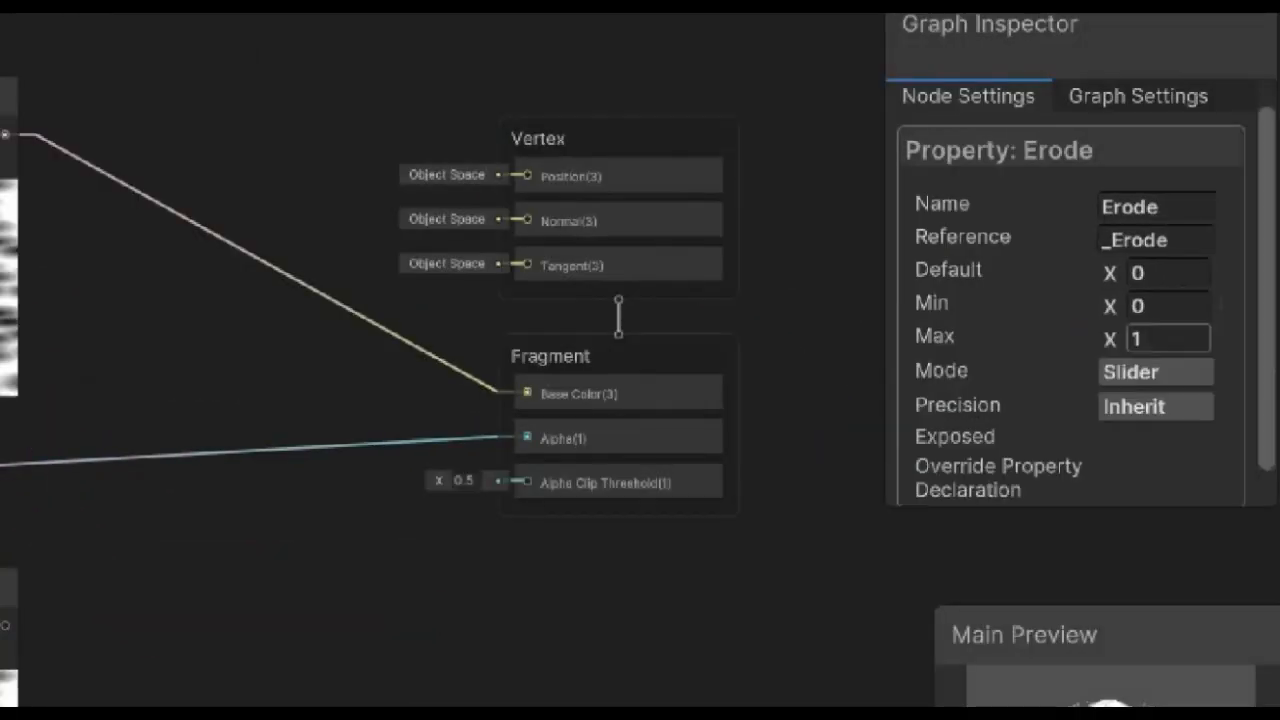
# Create an Erode slider property with default 0.3 and add an Is Front Face node.
pyautogui.click(1168, 272)
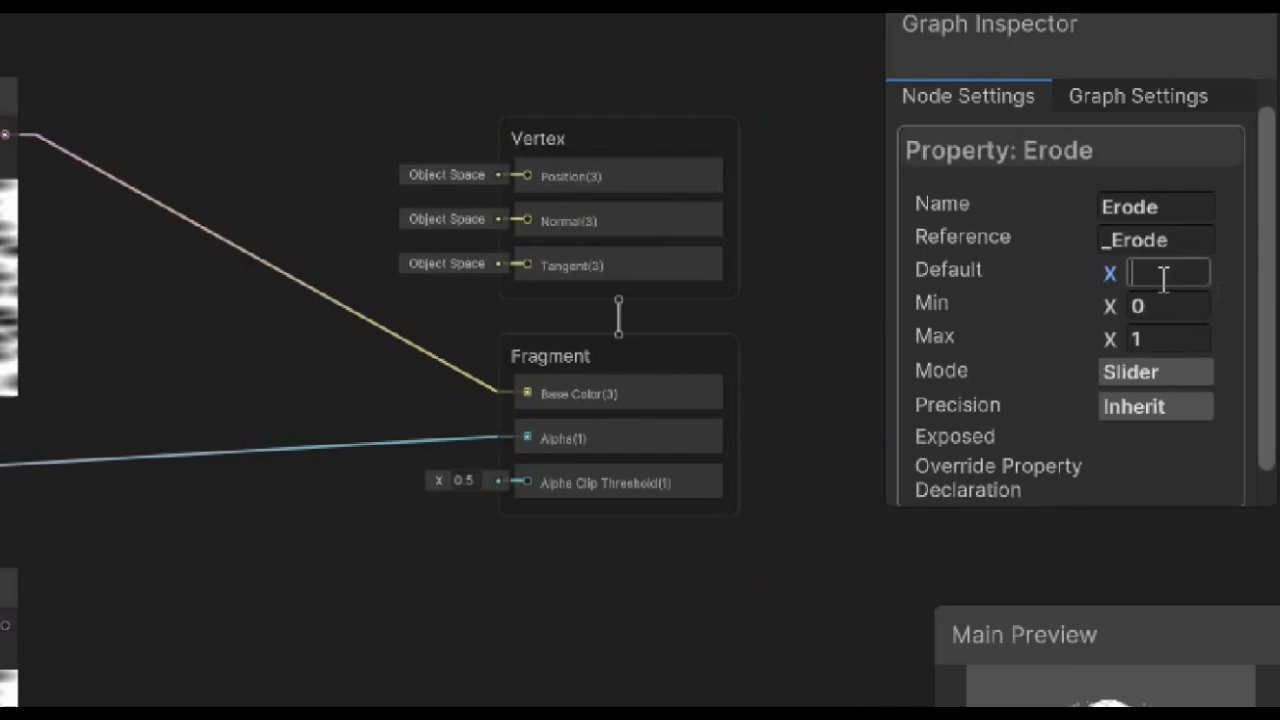
pyautogui.write('0.3')
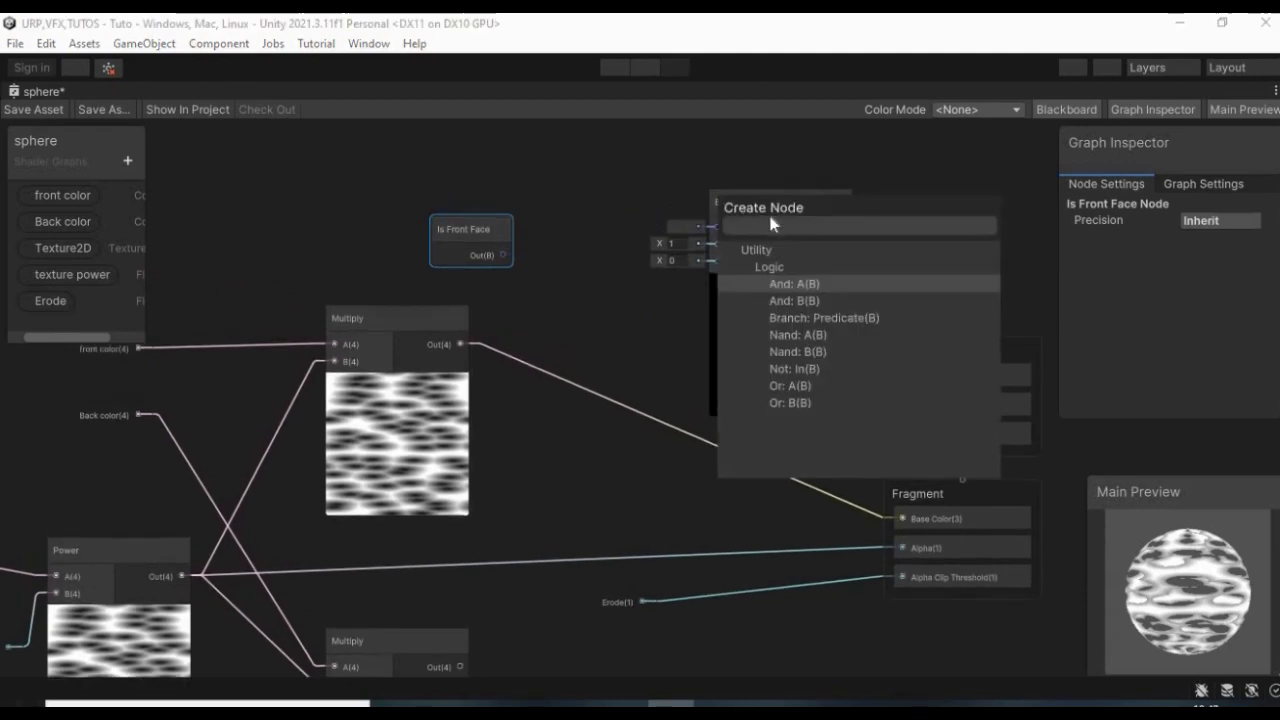
# Drive the texture UVs with a speed property times Time through a Tiling And Offset node.
pyautogui.click(824, 316)
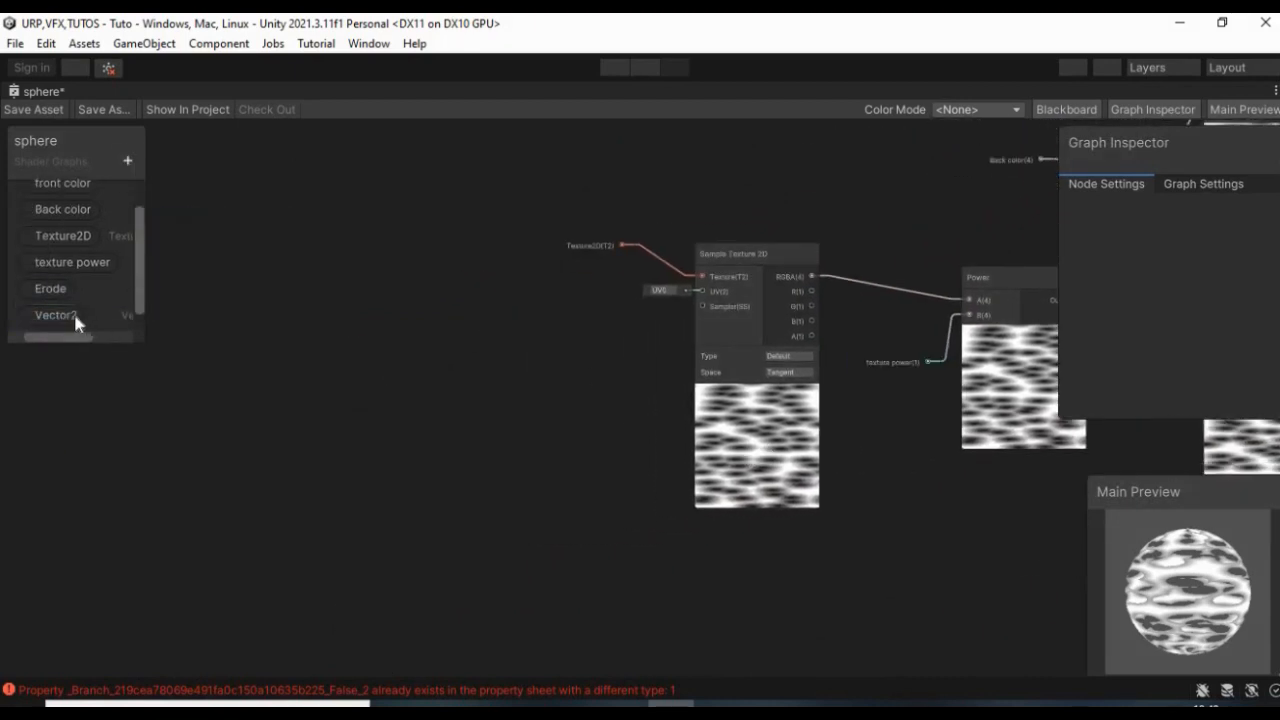
pyautogui.click(56, 316)
pyautogui.write('speed')
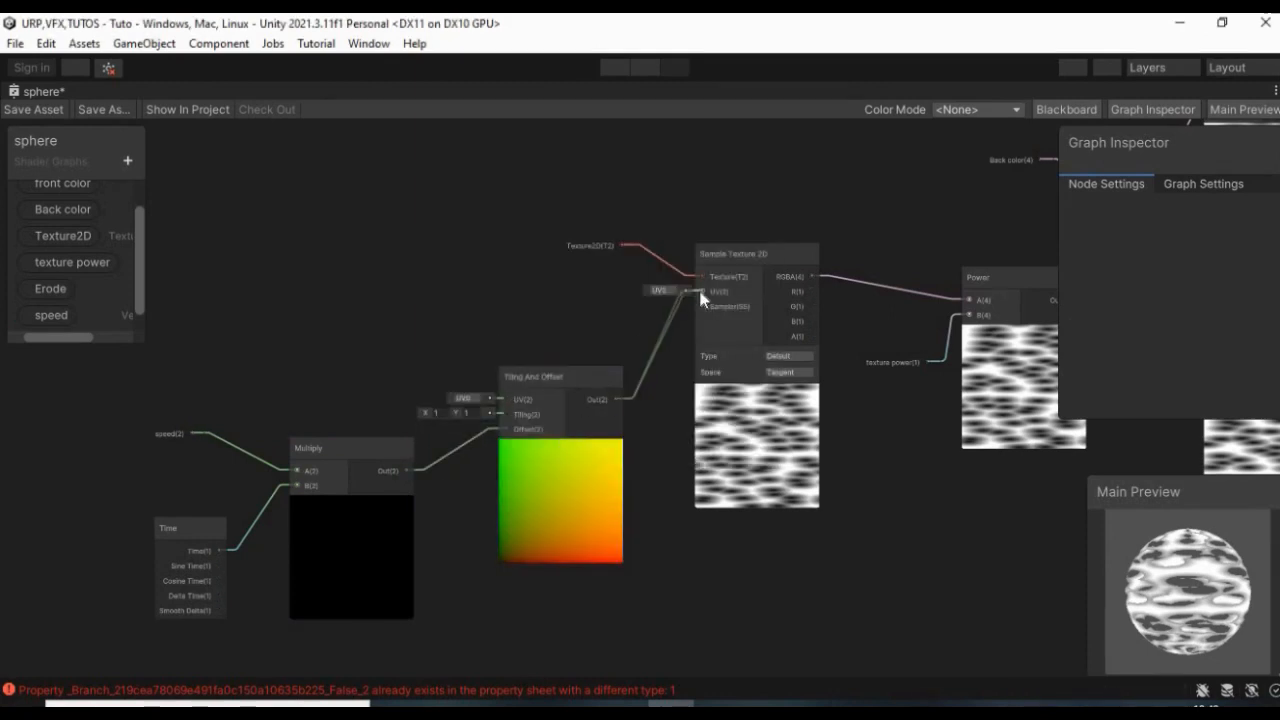
pyautogui.click(170, 432)
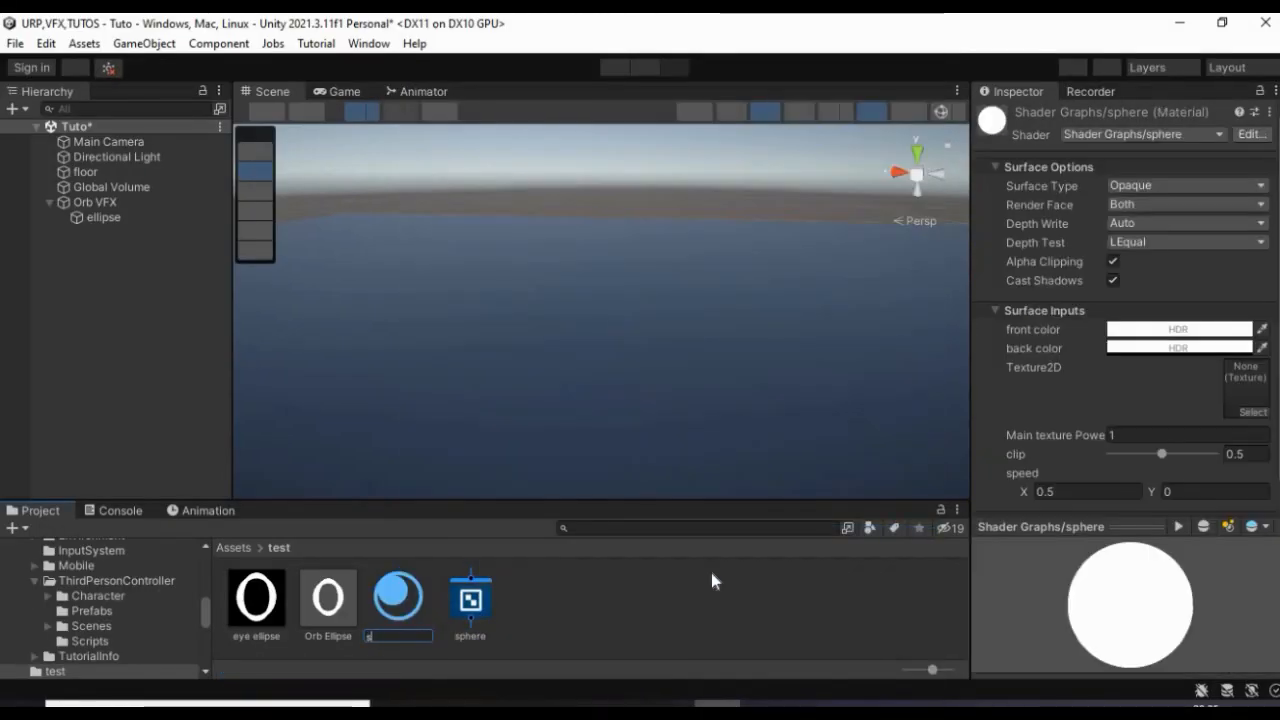
# Create a sphere material from the graph with glowing pink front and back colours and clip at 0.
pyautogui.click(1252, 412)
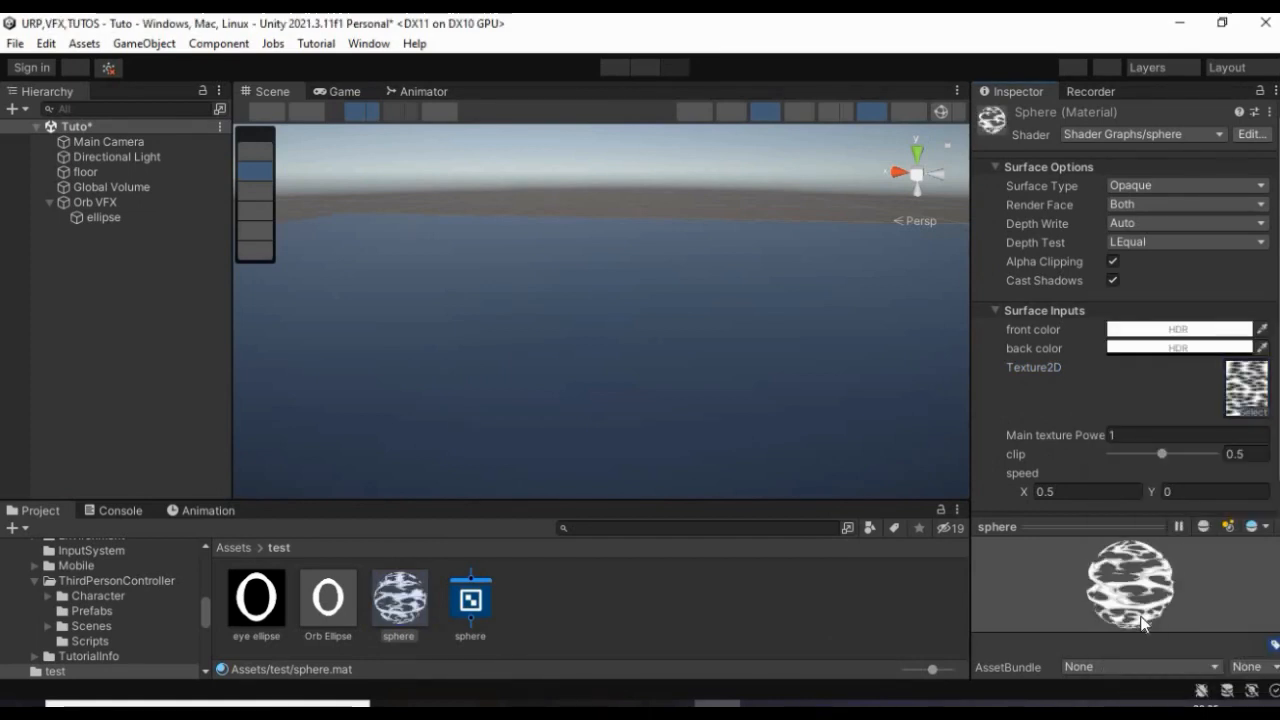
pyautogui.click(1178, 328)
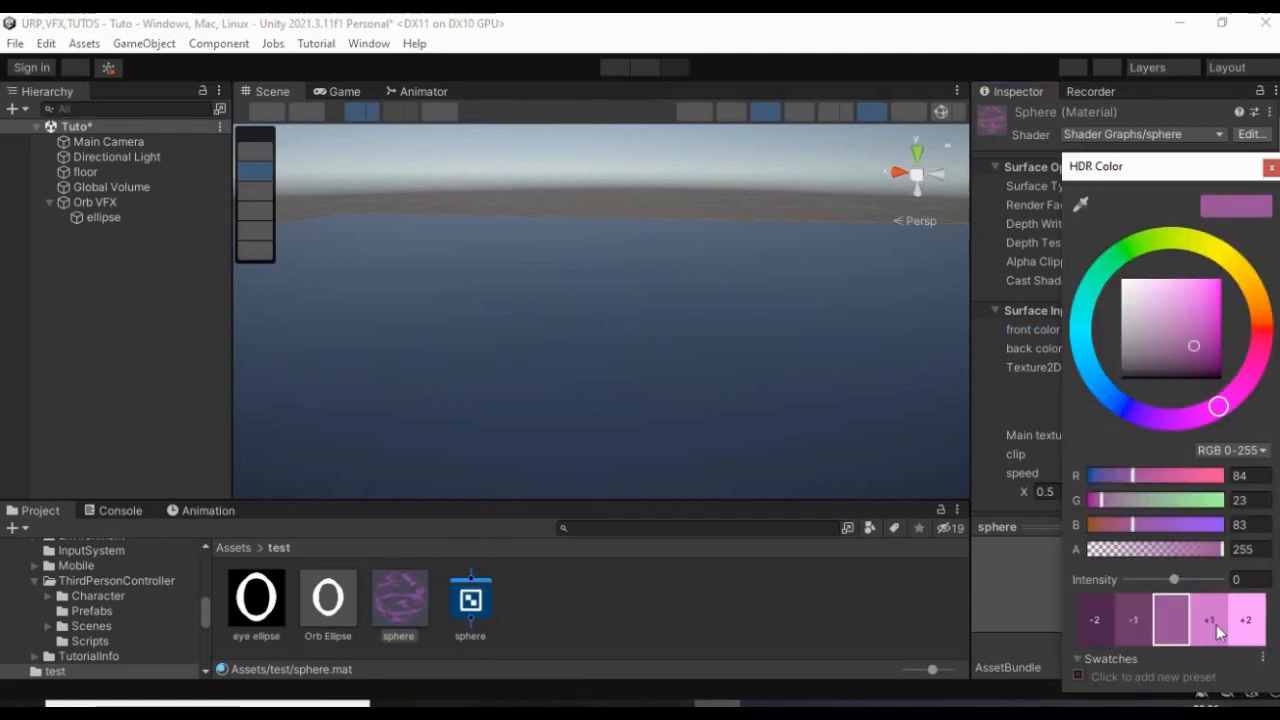
pyautogui.click(1270, 166)
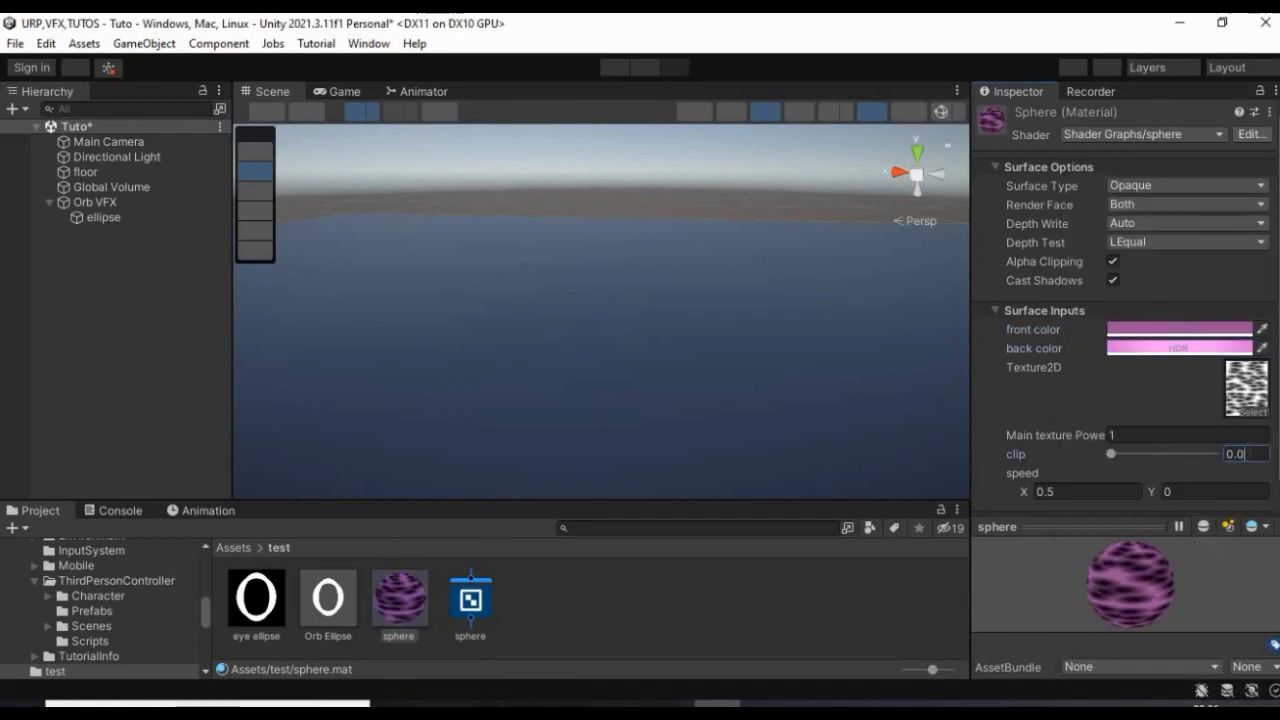
pyautogui.moveTo(1110, 452); pyautogui.dragTo(1144, 452)
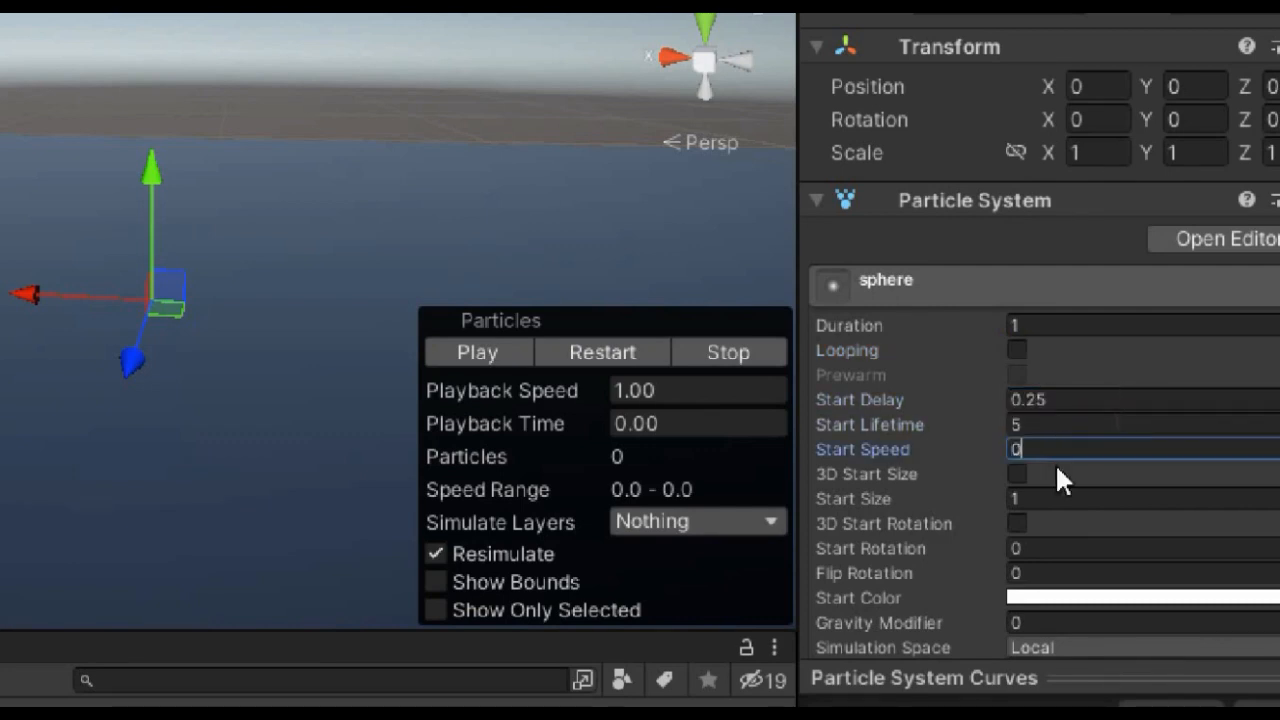
# Give the sphere particle system no looping, lifetime 5, start speed 0 and emission rate 10.
pyautogui.scroll(-3)
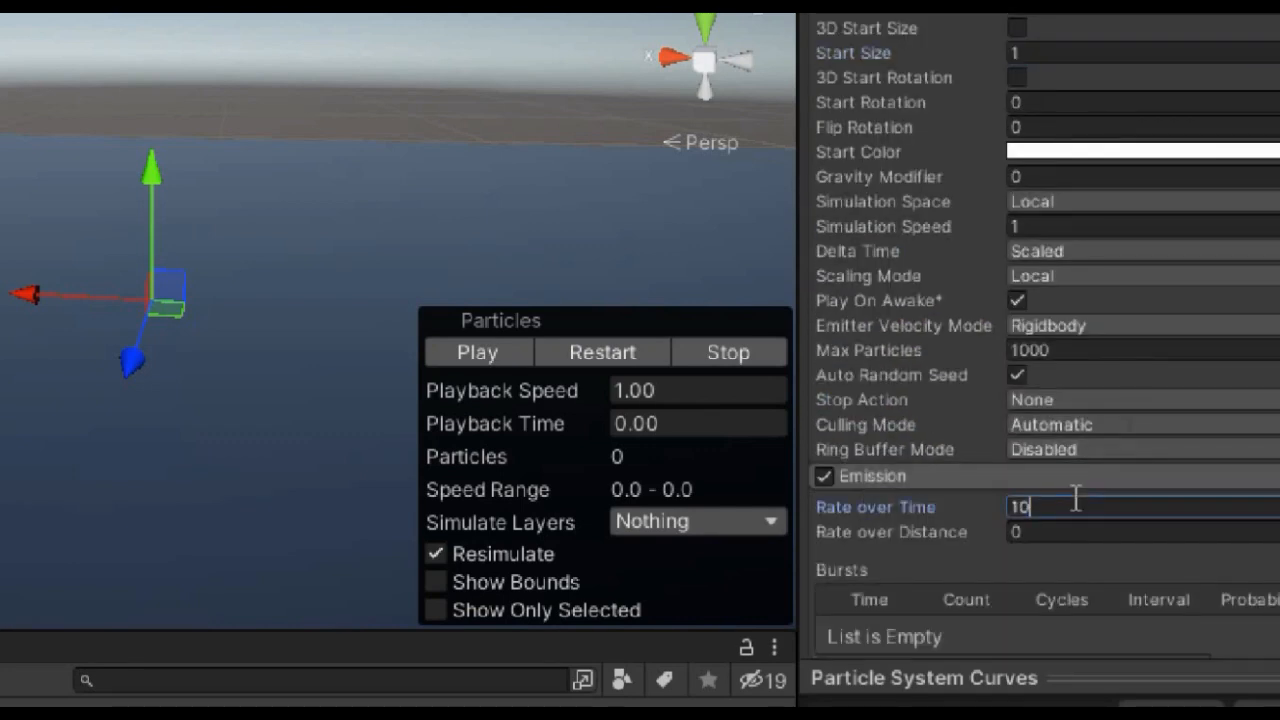
pyautogui.click(920, 544)
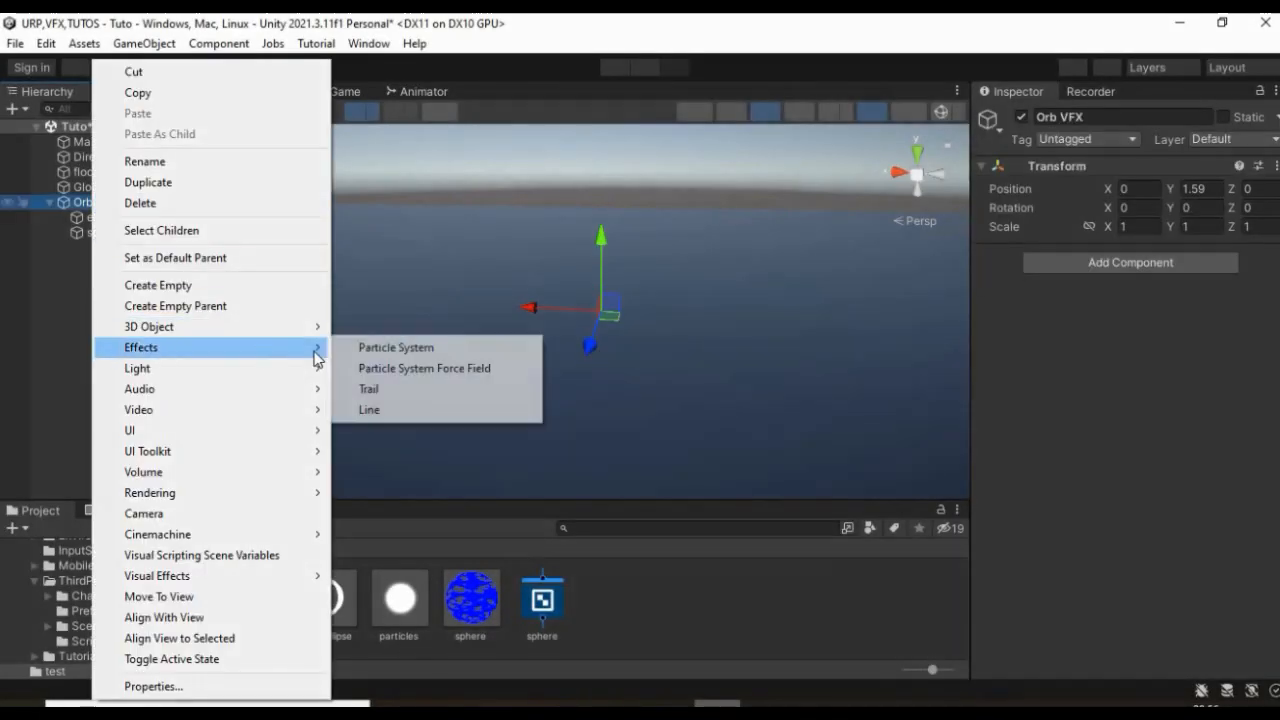
# Add a 'particles' system under Orb VFX emitting pink particles sized 0.05–0.1 with 0.5 s lifetime.
pyautogui.click(396, 348)
pyautogui.write('particles')
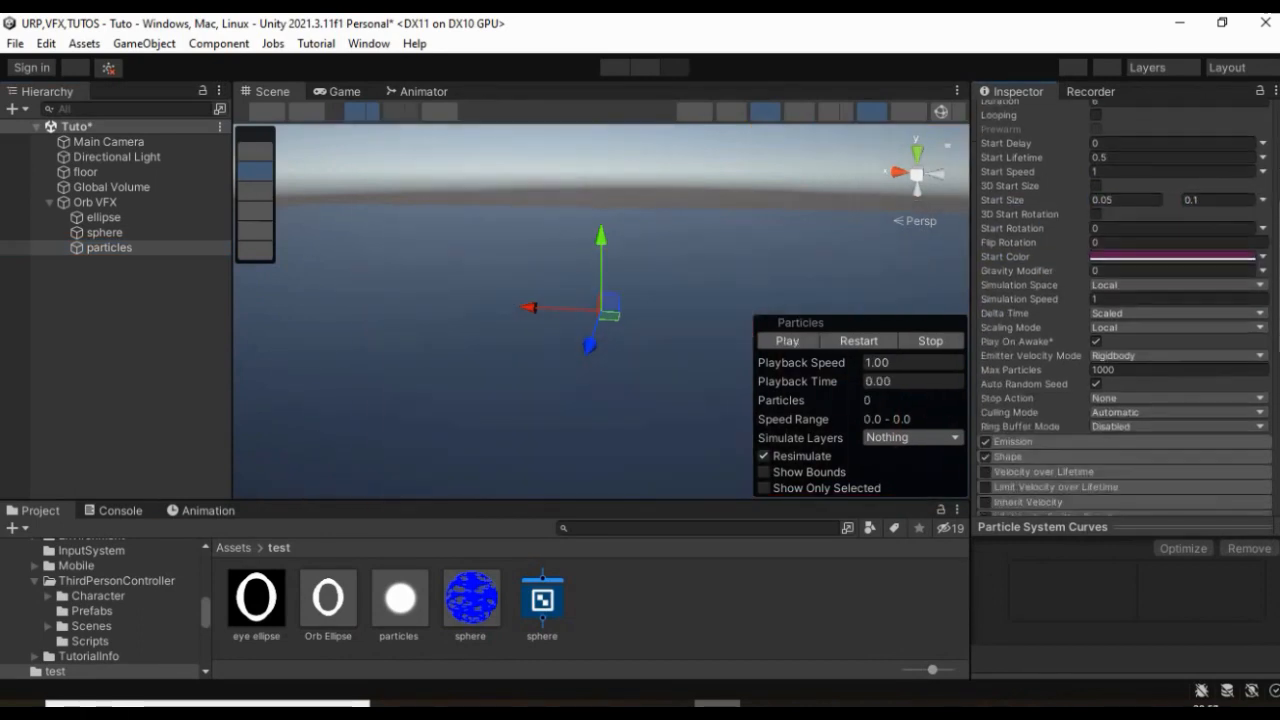
pyautogui.scroll(-3)
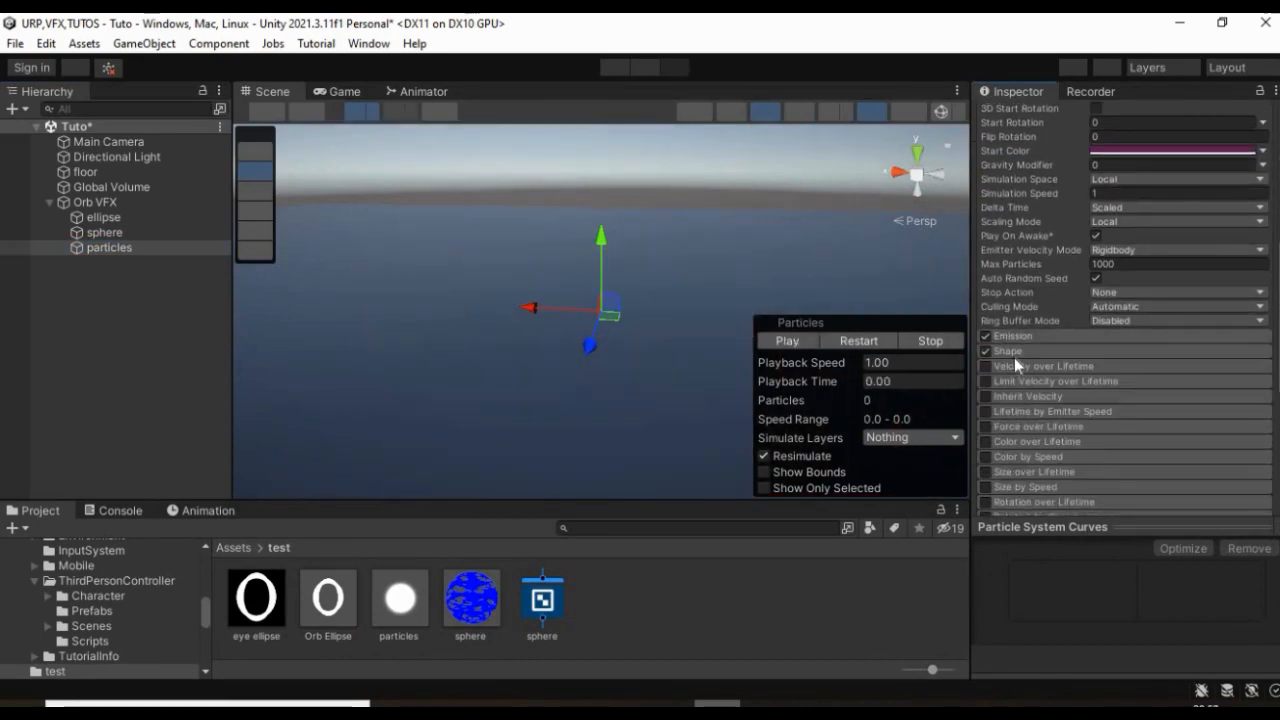
pyautogui.click(1008, 352)
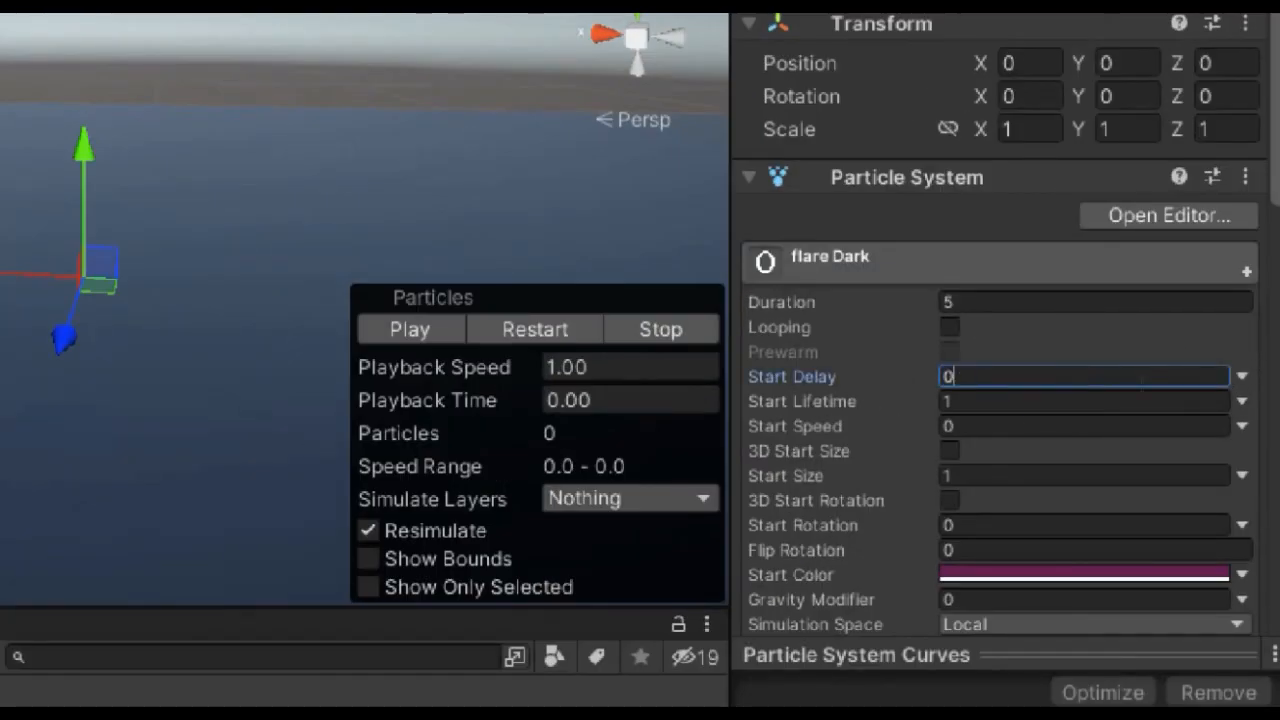
# Give flare Dark start delay 0, lifetime 0.35, start size 3, and begin picking its particle material.
pyautogui.click(1084, 476)
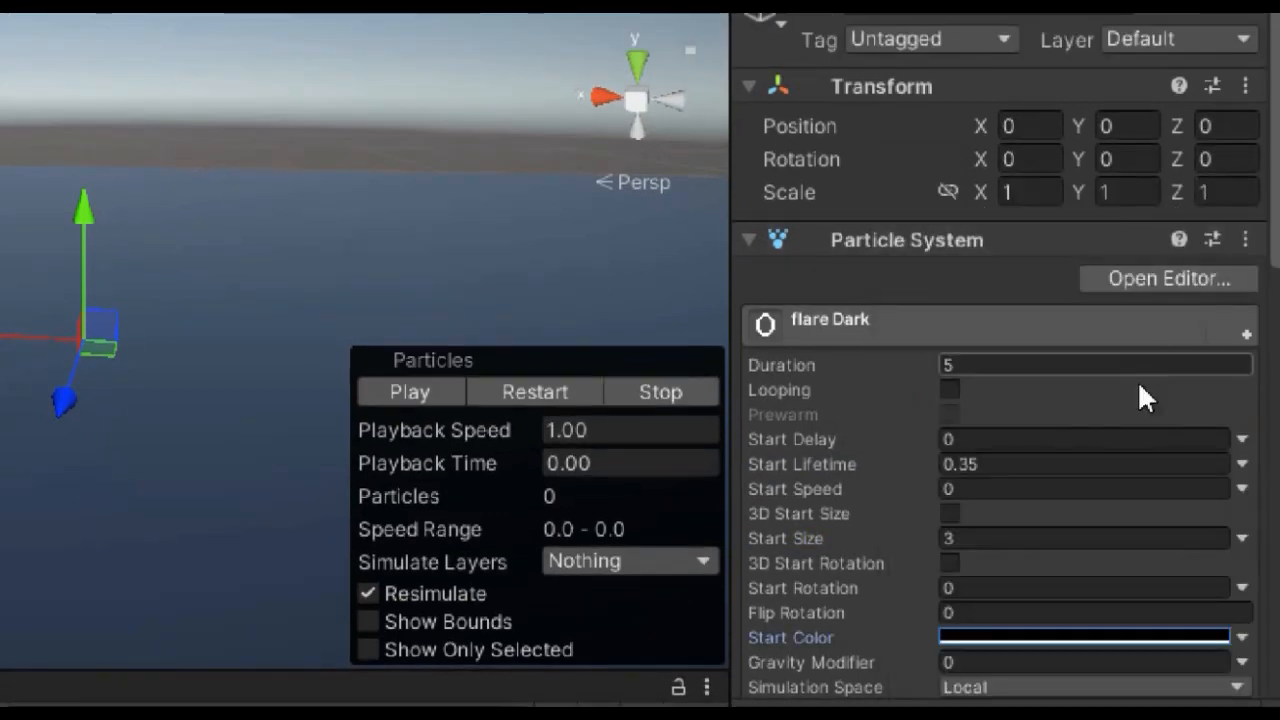
pyautogui.scroll(-3)
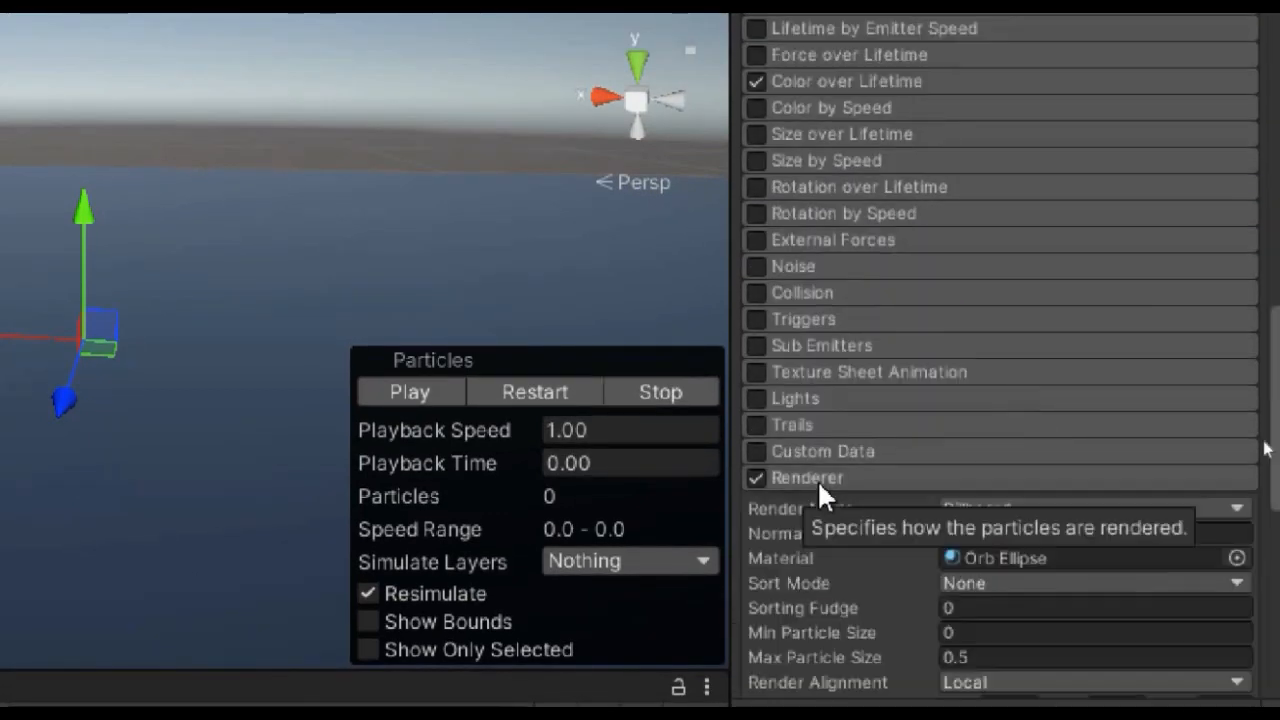
pyautogui.click(1236, 558)
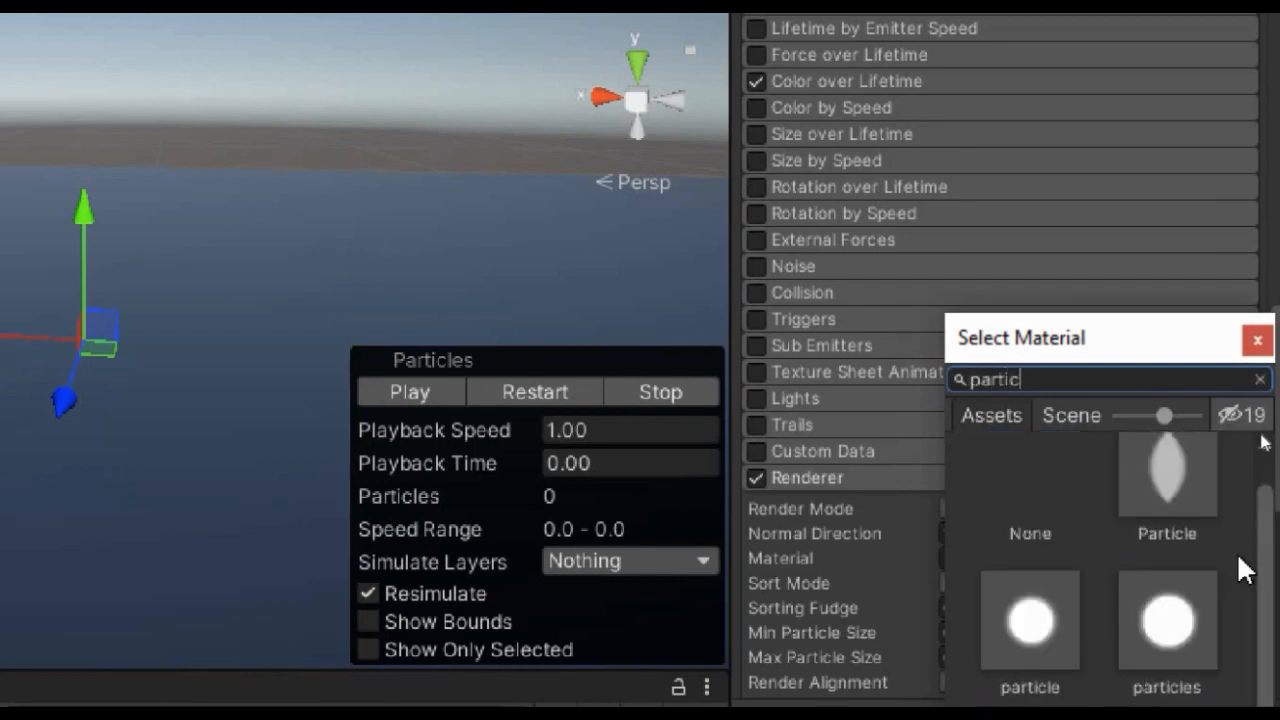